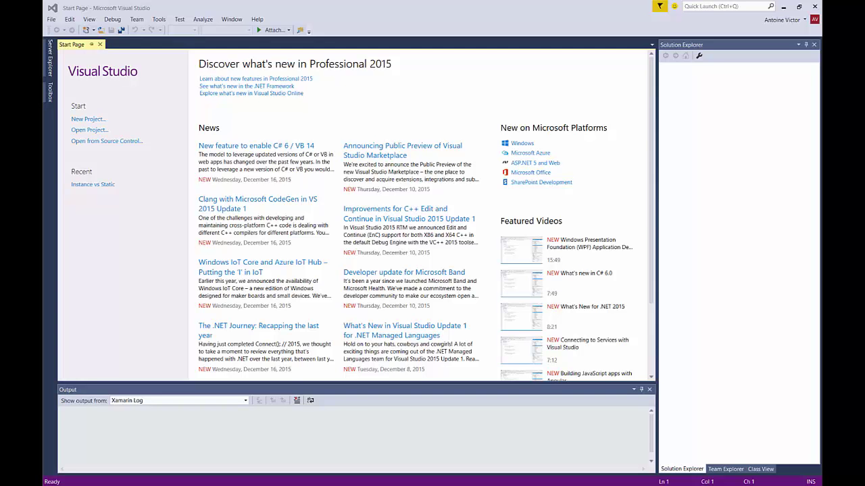
mouse_move(76, 7)
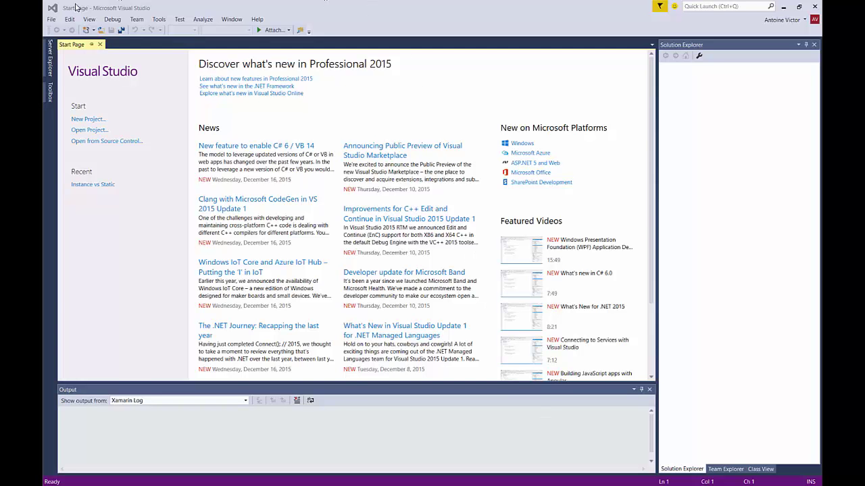
Create a new Visual C# Console Application project named StaticVsInstance.
left_click(51, 19)
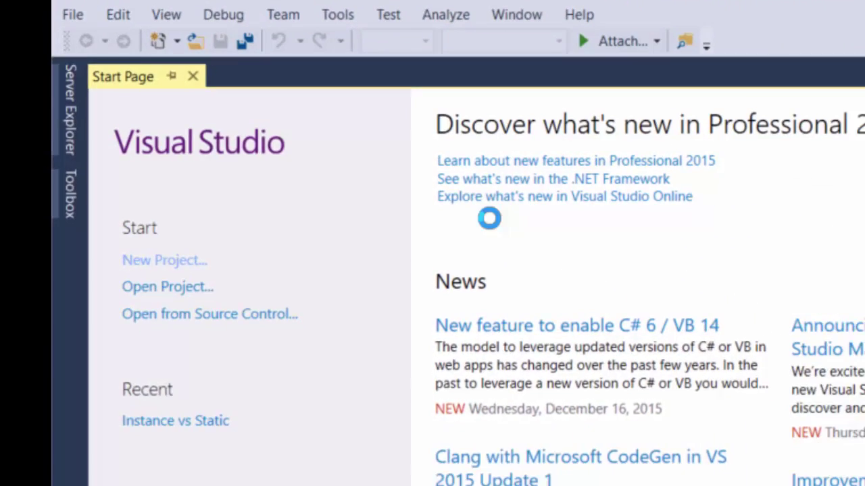
left_click(164, 260)
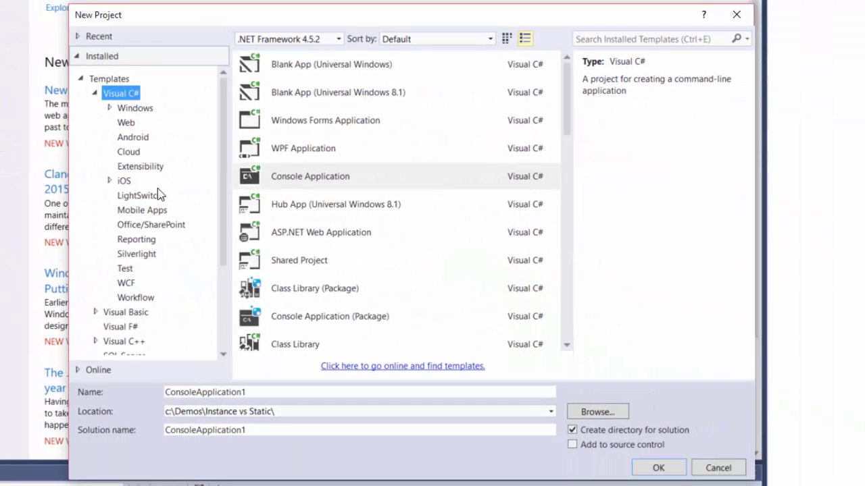
left_click(309, 176)
type("StaticVsInstna")
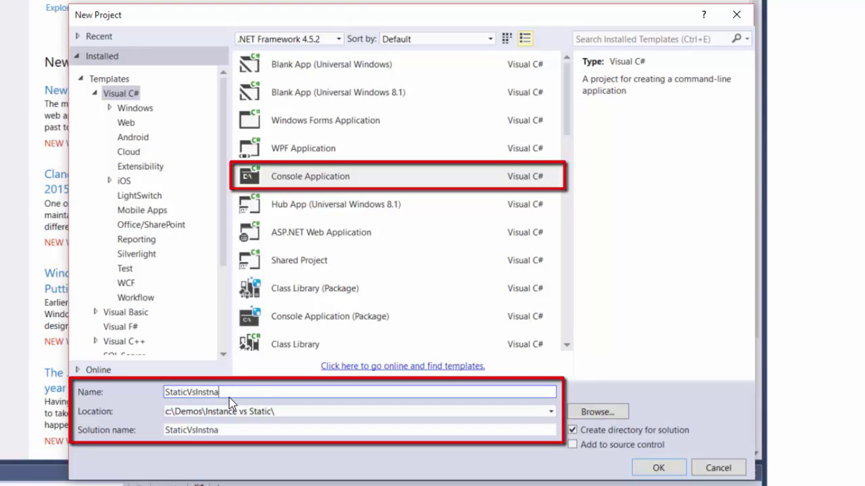
key("Backspace")
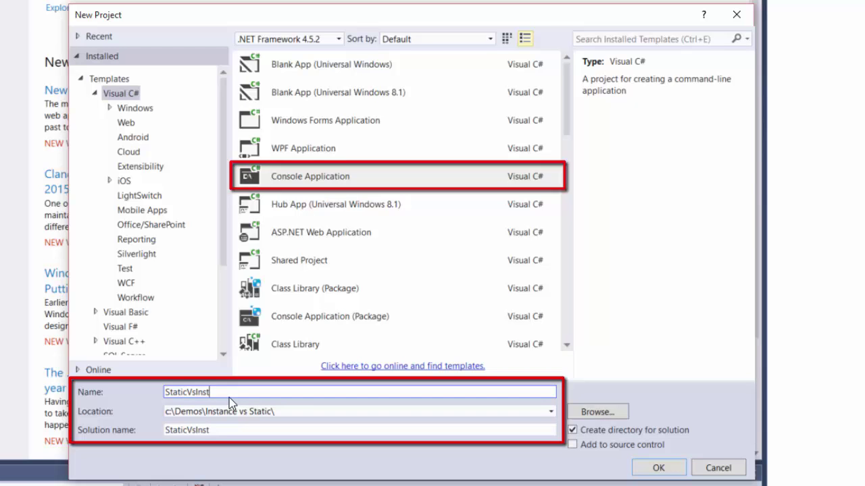
type("ance")
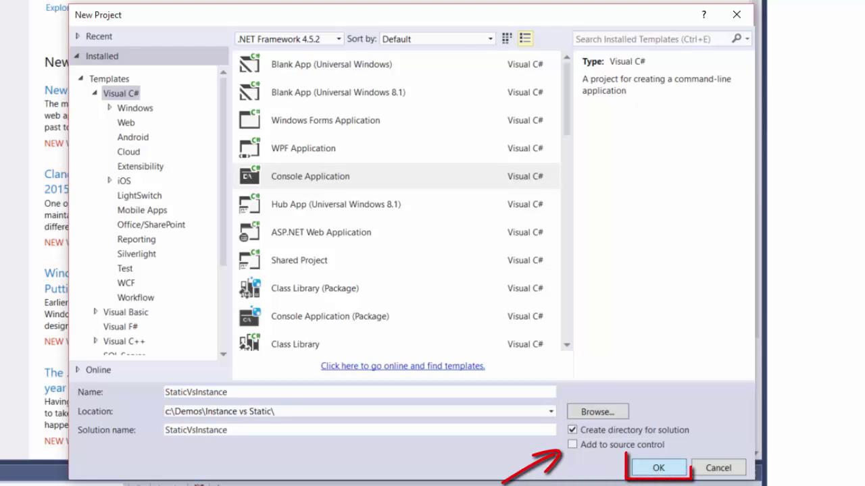
left_click(658, 468)
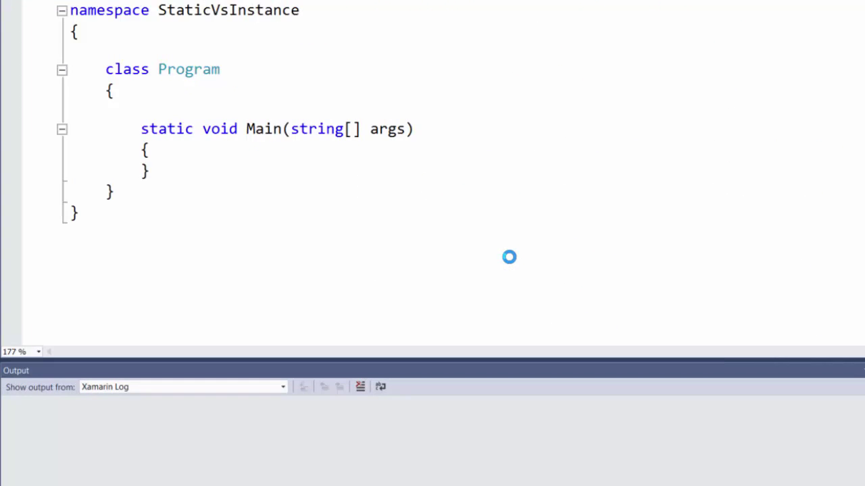
Declare a Customer class below Program with a public string InstanceMethod().
left_click(156, 213)
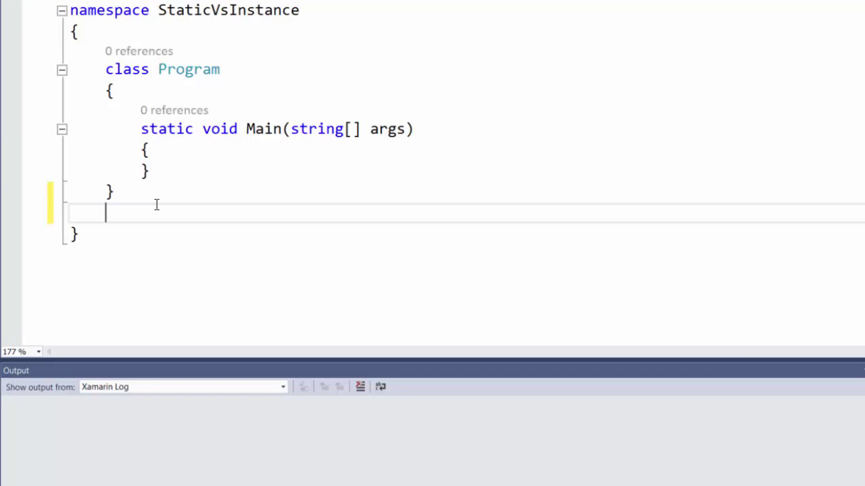
type("class")
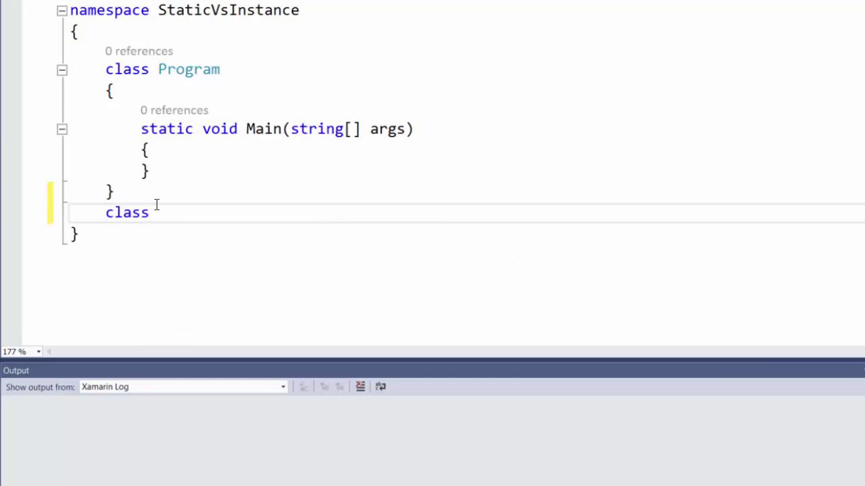
type("Customer")
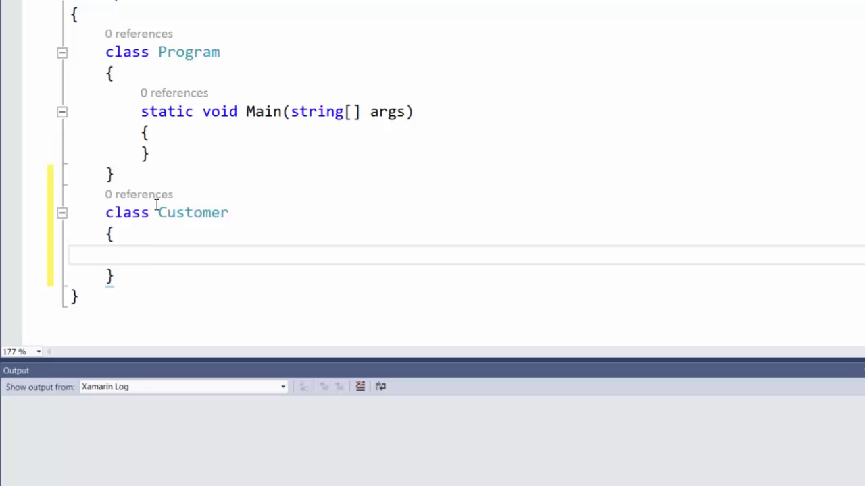
type("opubli")
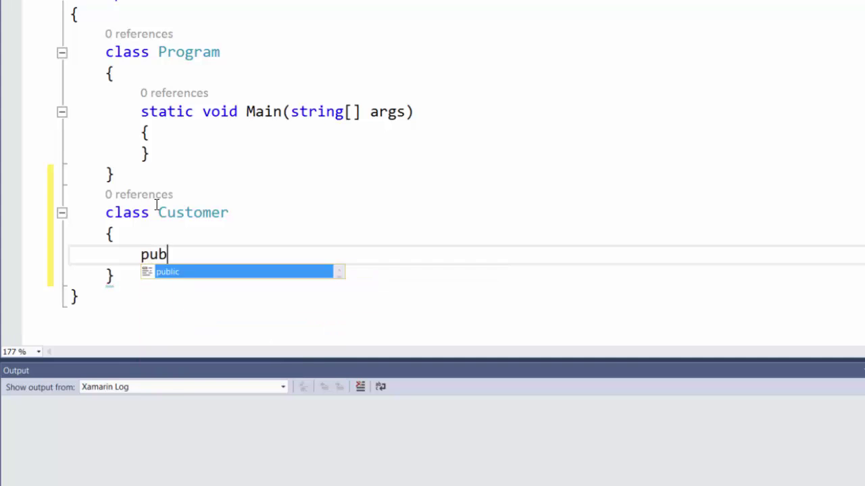
type("lic string Instance")
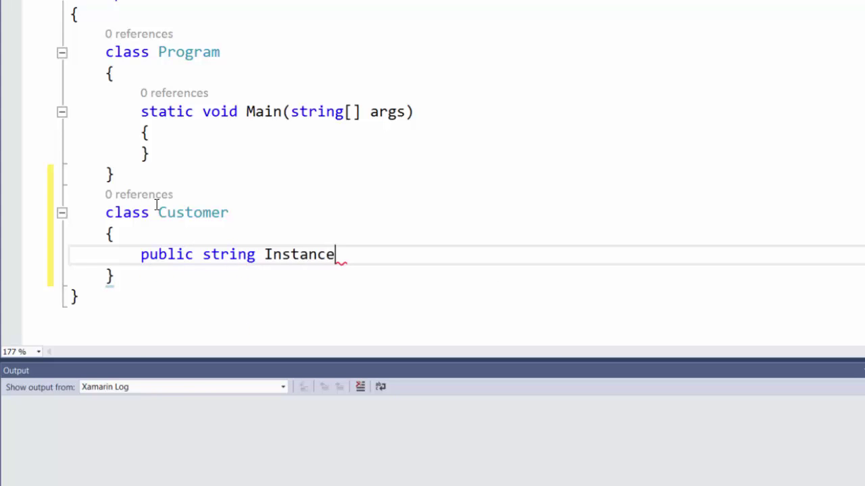
type("Method")
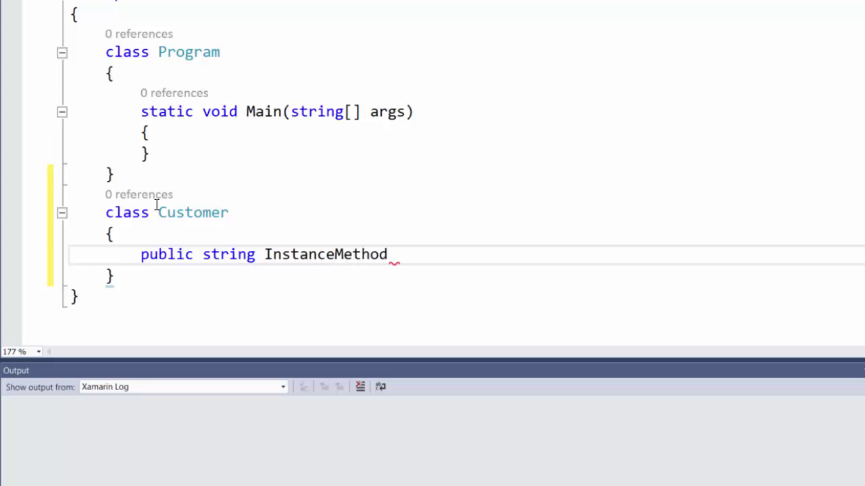
type("()")
type("{")
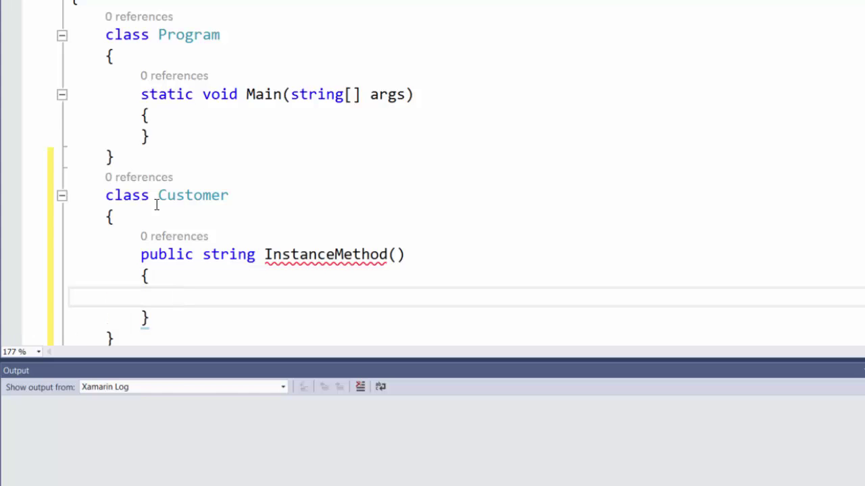
Make InstanceMethod return "Hello from the Instance Method of the Customer Class".
type("return")
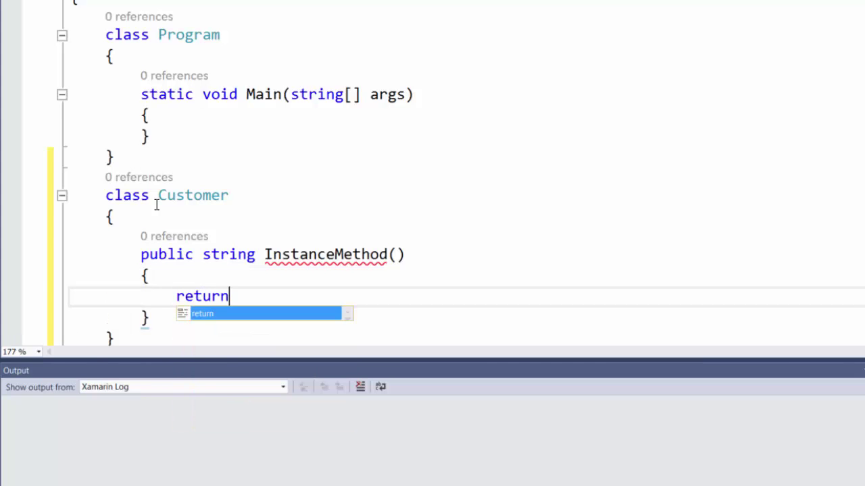
type("\"\"")
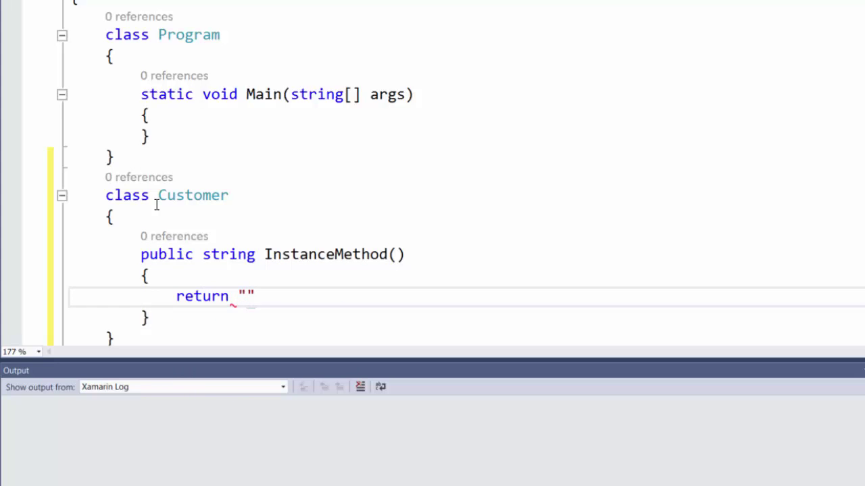
type("Hello fro")
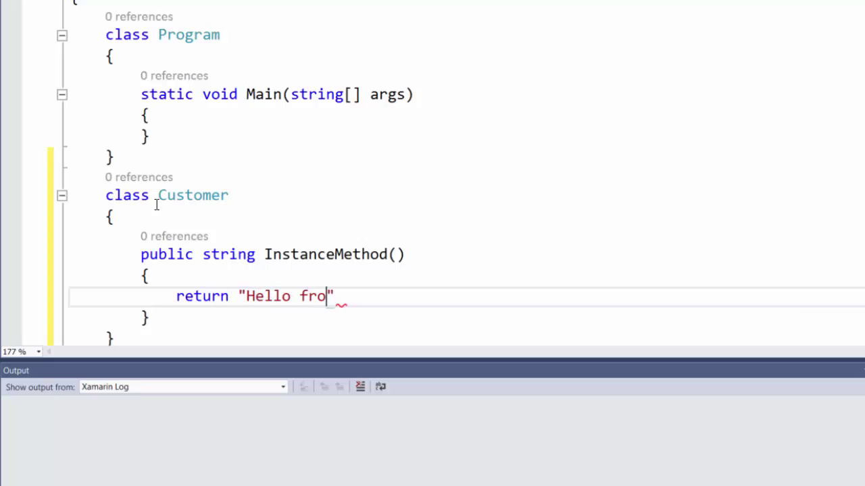
type("m the Ins")
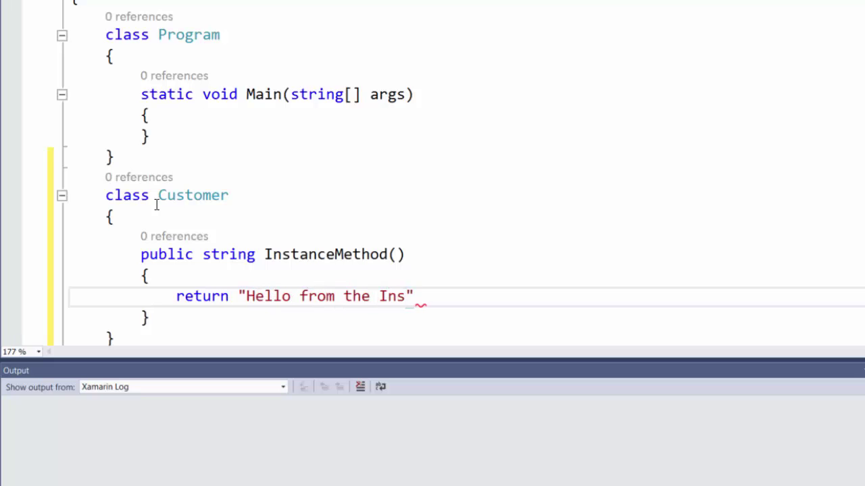
type("tance Method of the Cus")
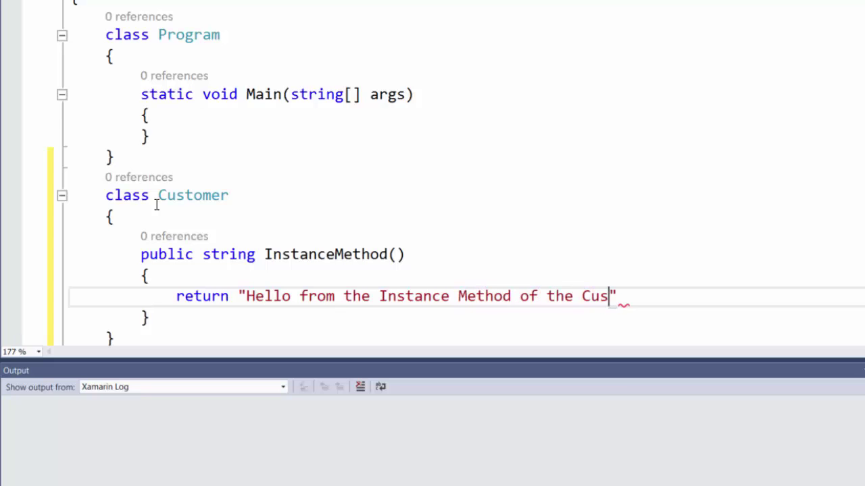
type("tomer Class")
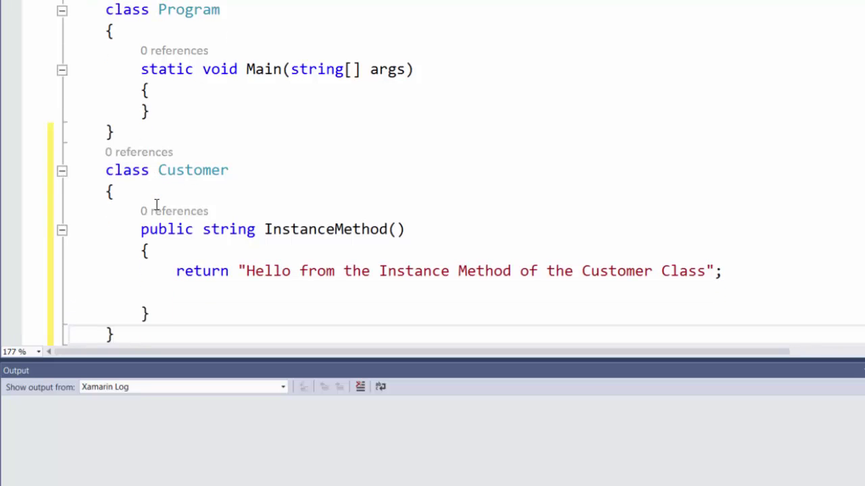
mouse_move(174, 211)
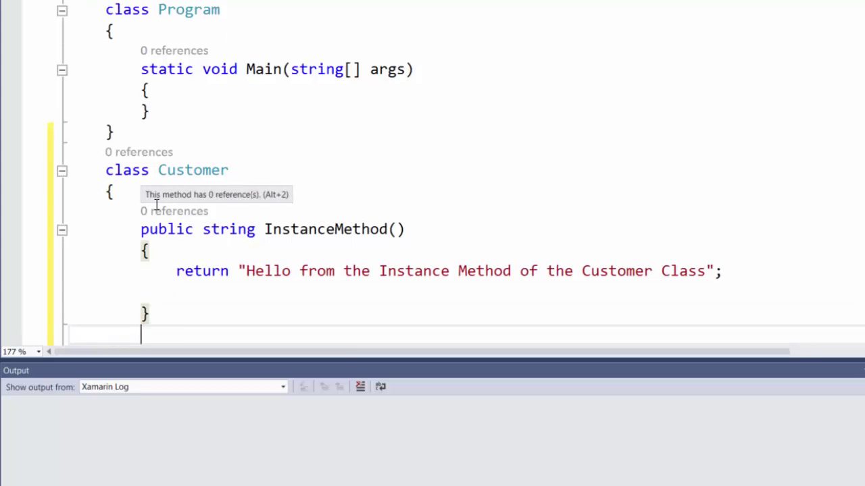
Declare a public static string StaticMethod in the Customer class.
type("public")
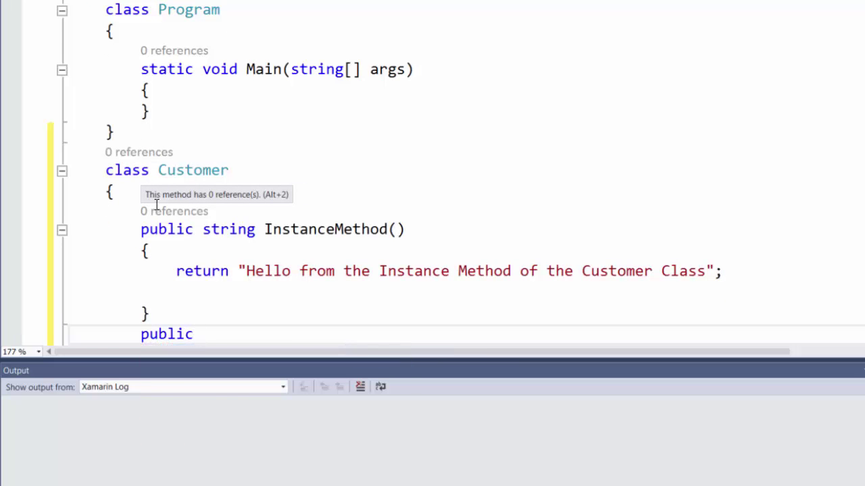
type("stati")
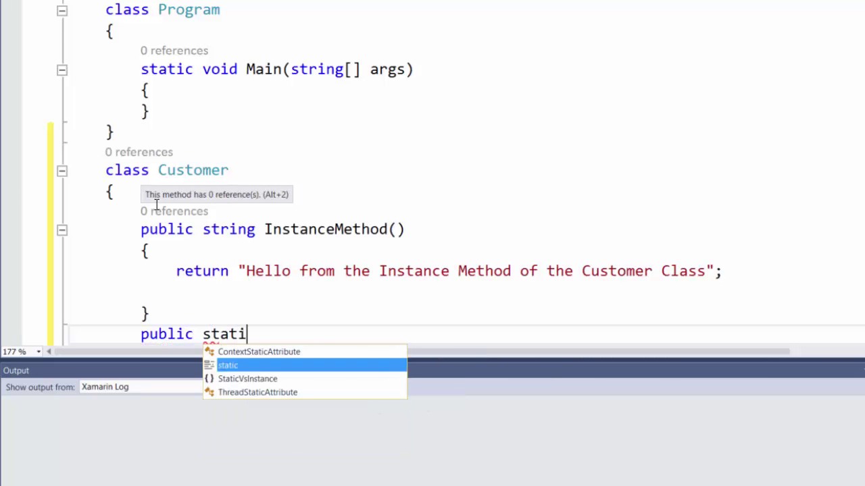
type("c string StaticMethod(")
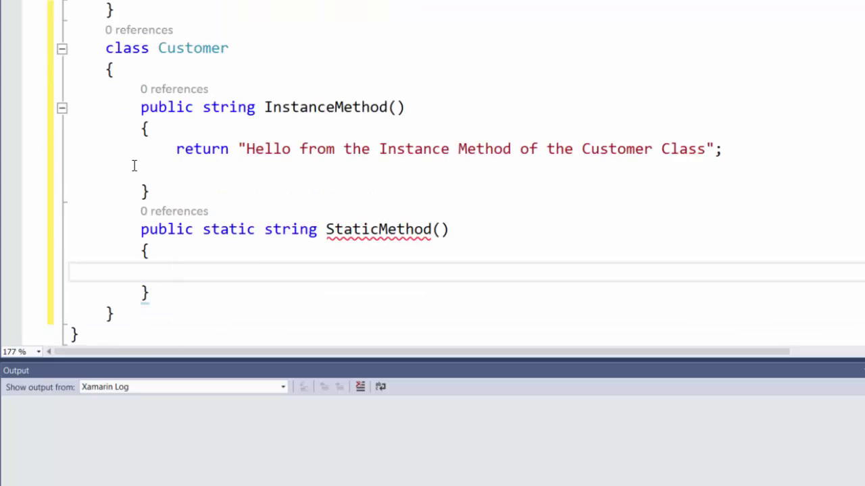
Make StaticMethod return "Hello from the Static Method of the Customer Class".
left_click(176, 271)
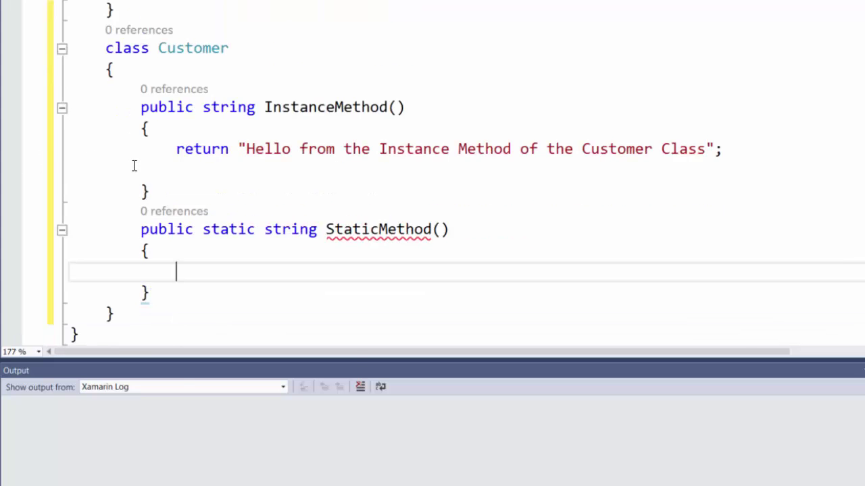
type("return \"")
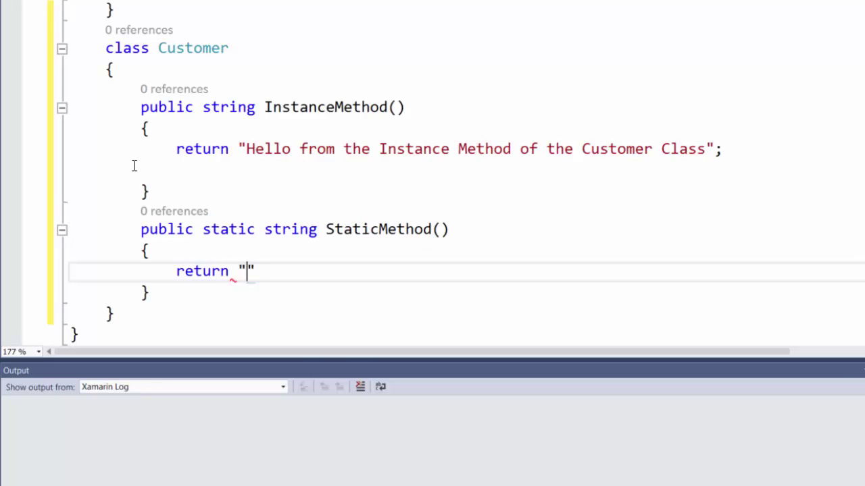
type("Hello")
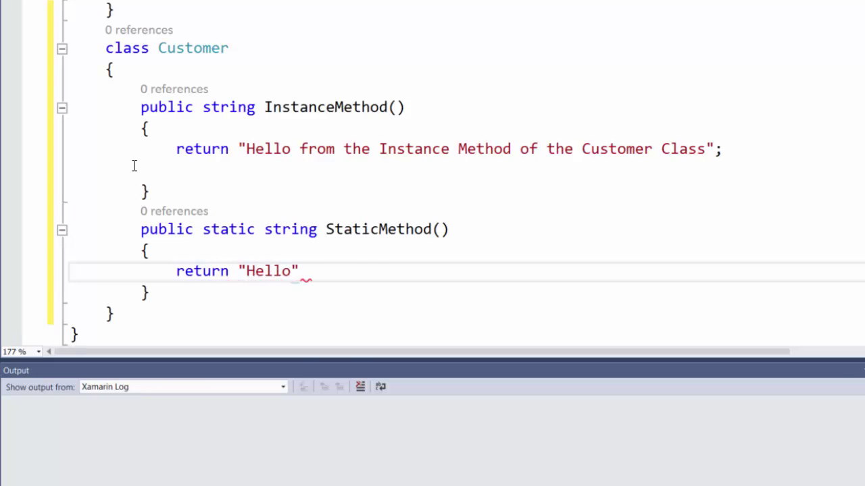
type("from theh")
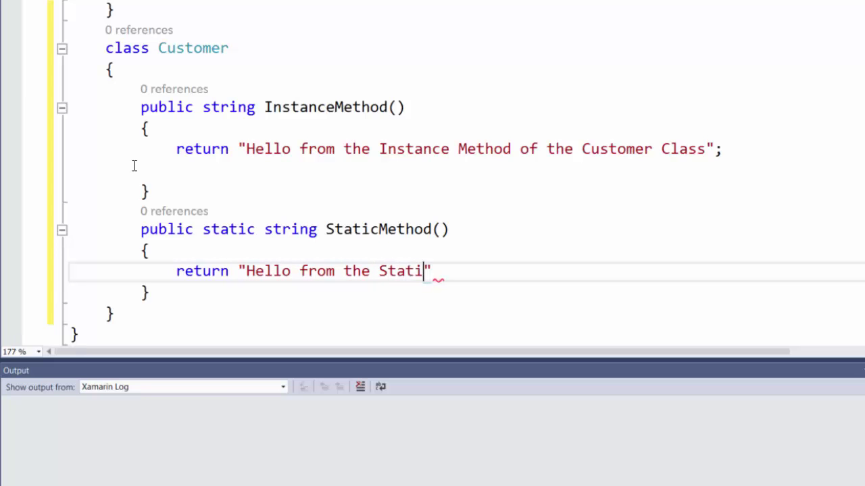
type("c Method o")
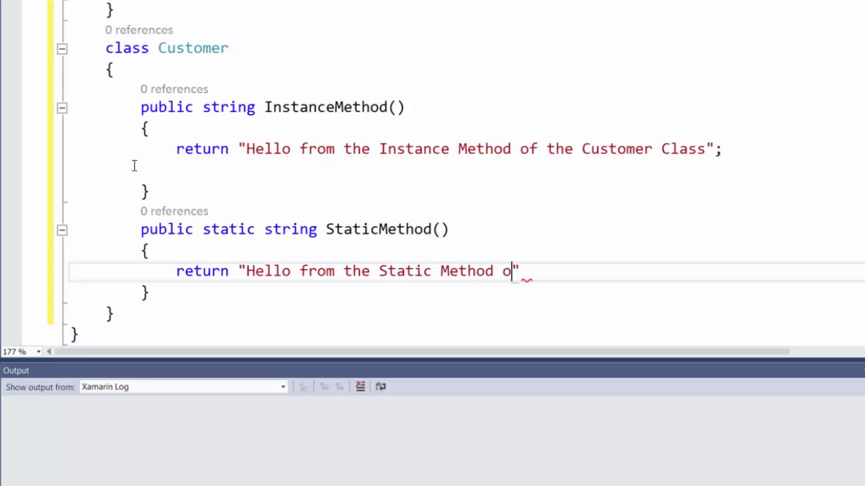
type("f the Custo")
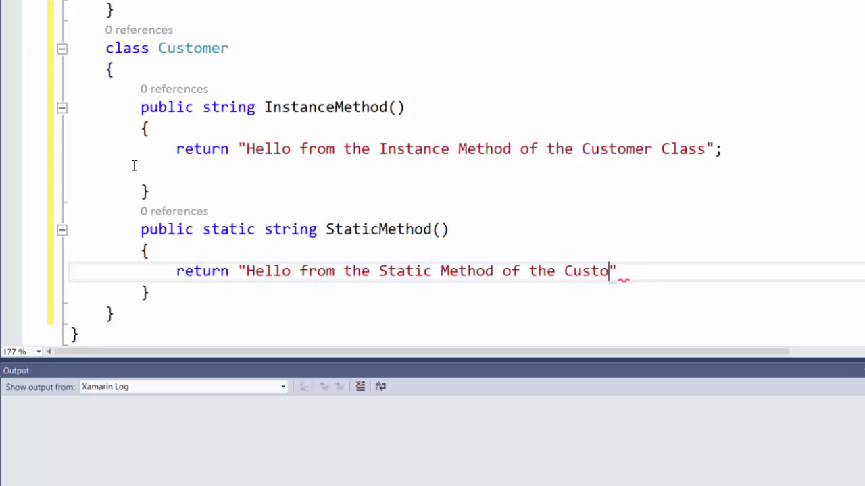
type("mer Class")
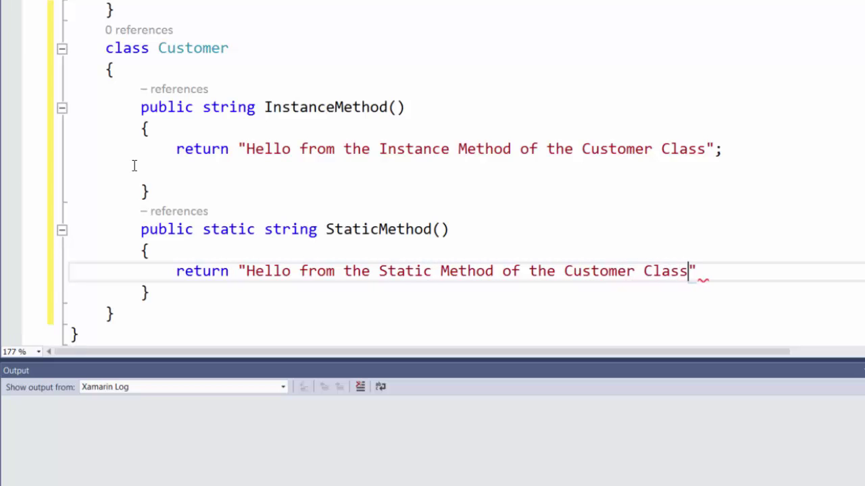
type(";")
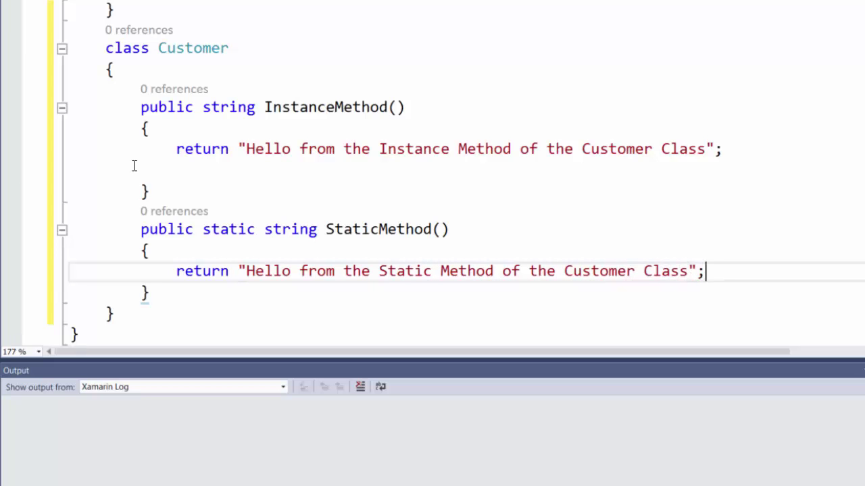
left_click(112, 314)
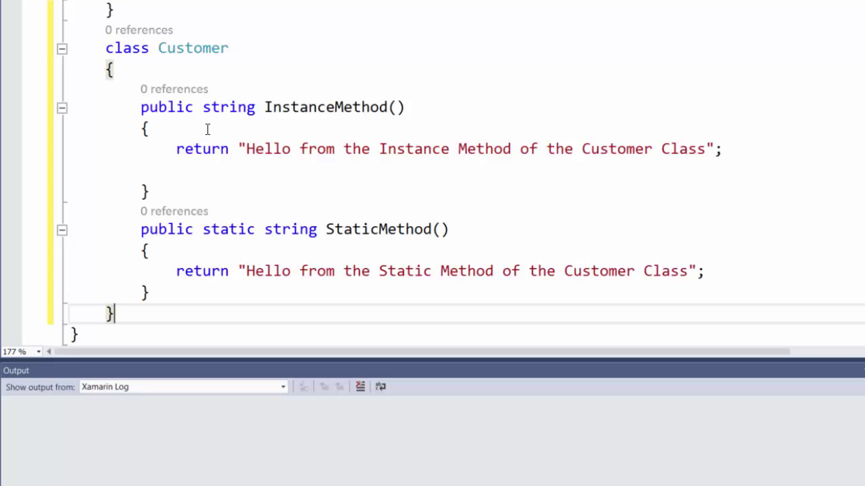
In Main, write a Console.WriteLine call printing Customer.StaticMethod().
scroll("up", 3)
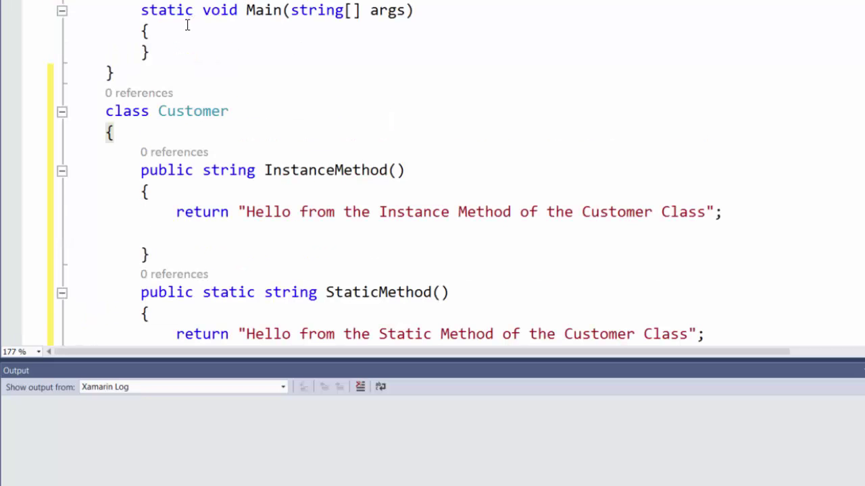
left_click(169, 53)
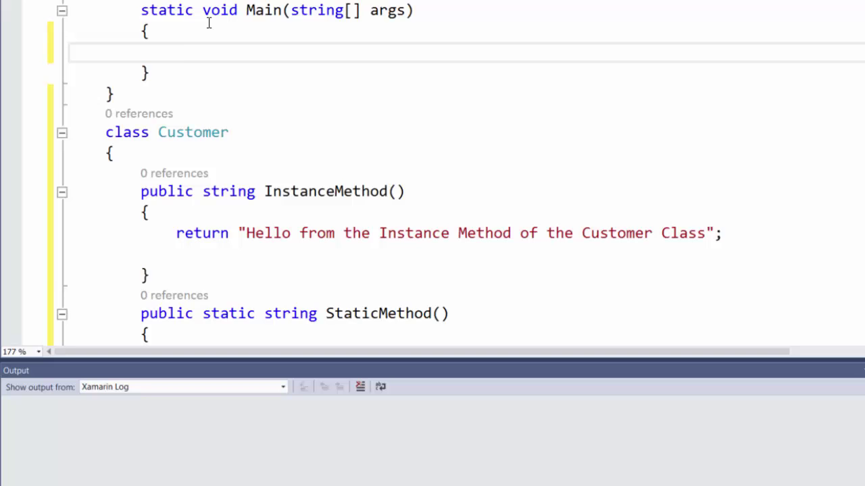
type("C")
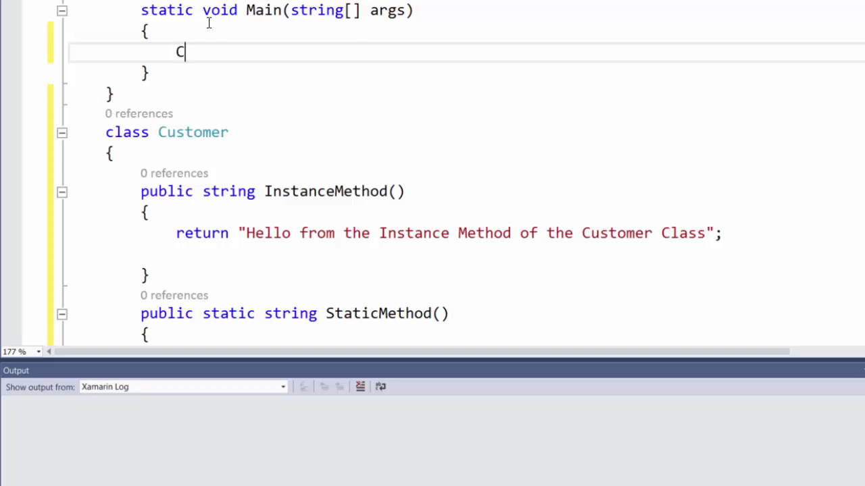
type("onsole")
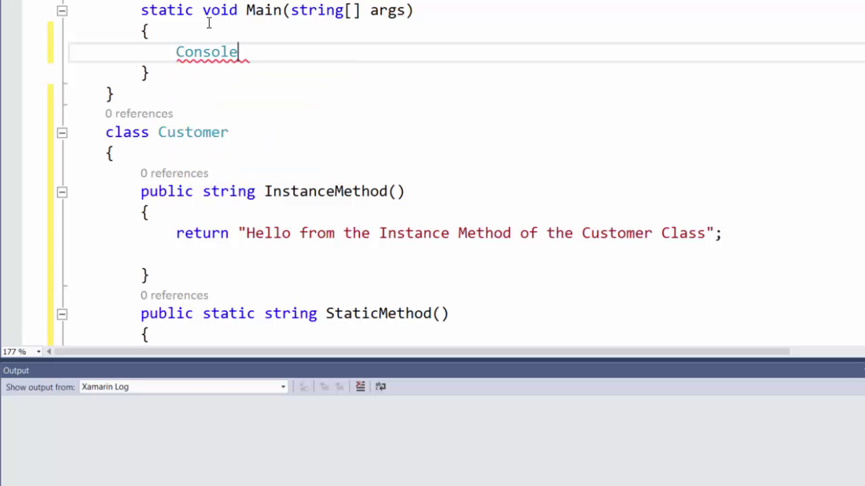
type(".WriteLine(\"")
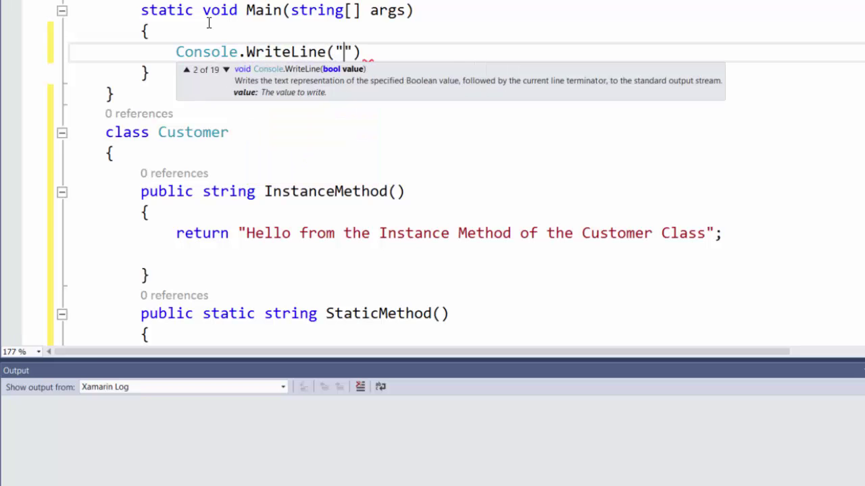
type("Static Method")
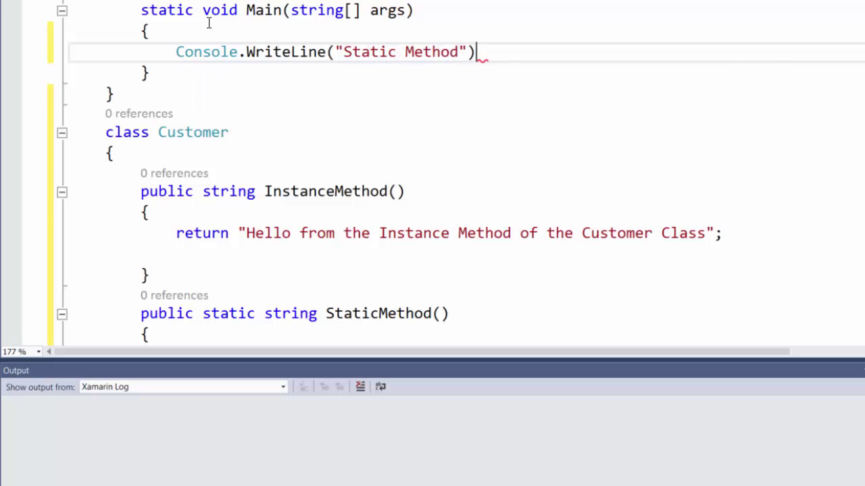
type("cons")
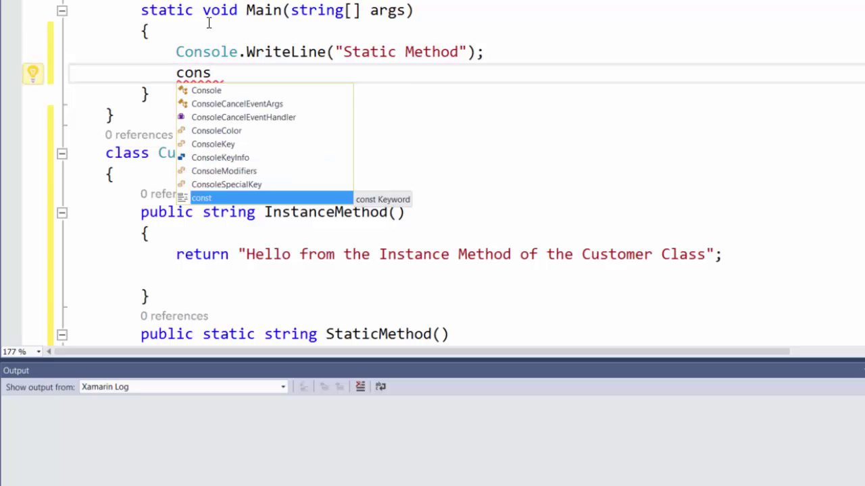
type("Console.wr")
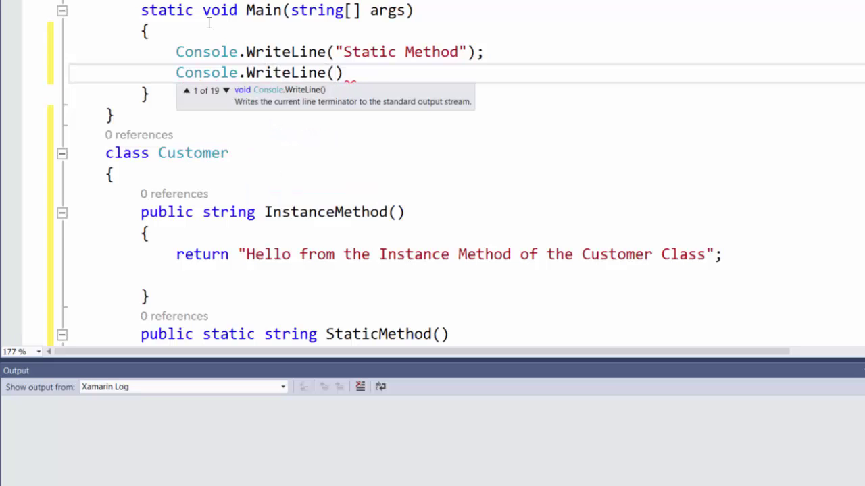
type("Customer")
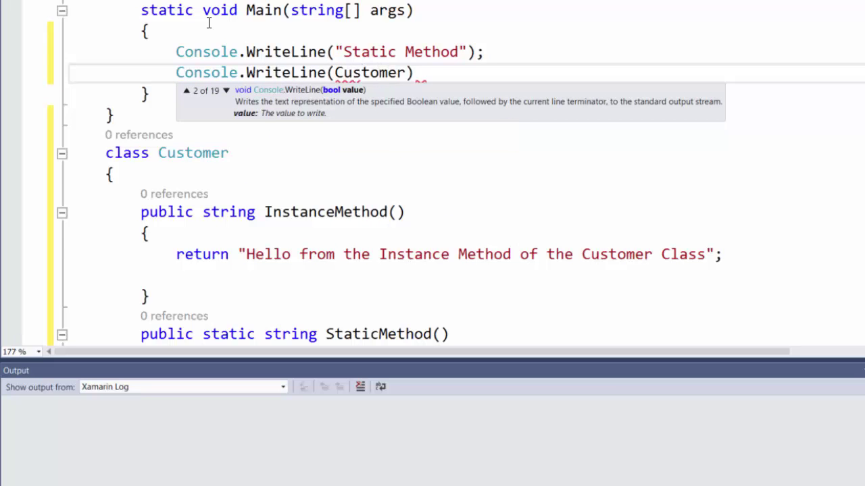
type(".StaticMethod(")
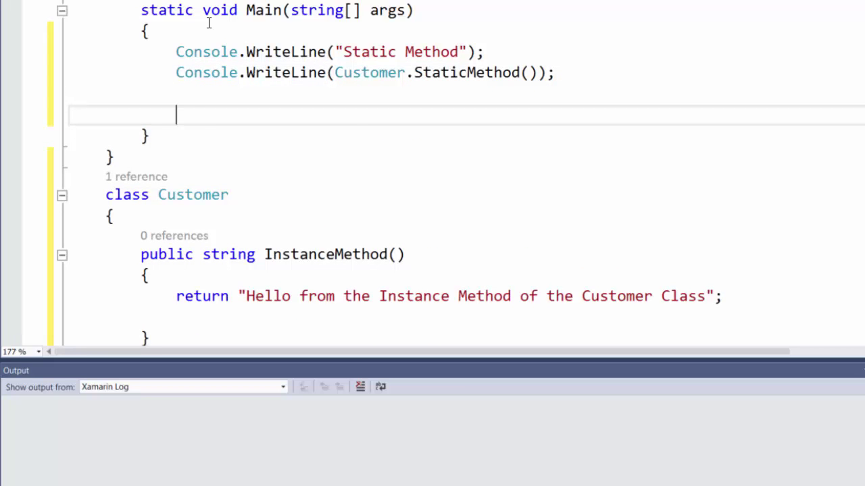
Print an "Instance Method" label and declare Customer cust = new Customer().
type("Console")
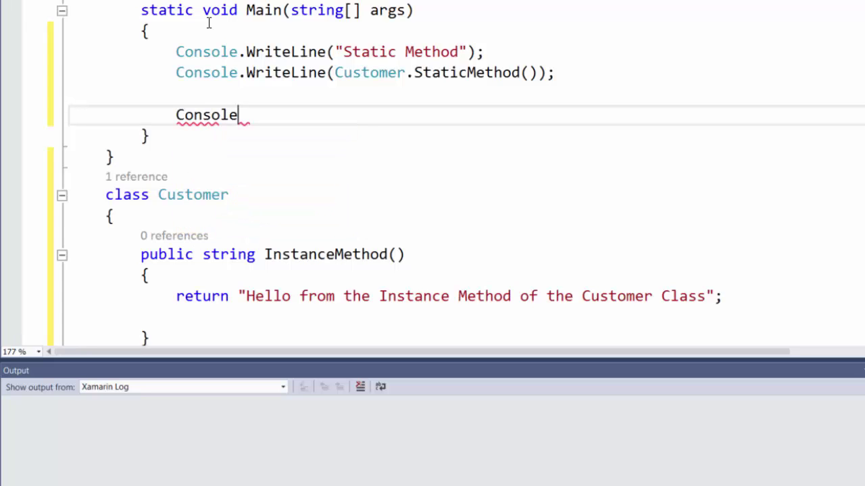
type(".WriteLine")
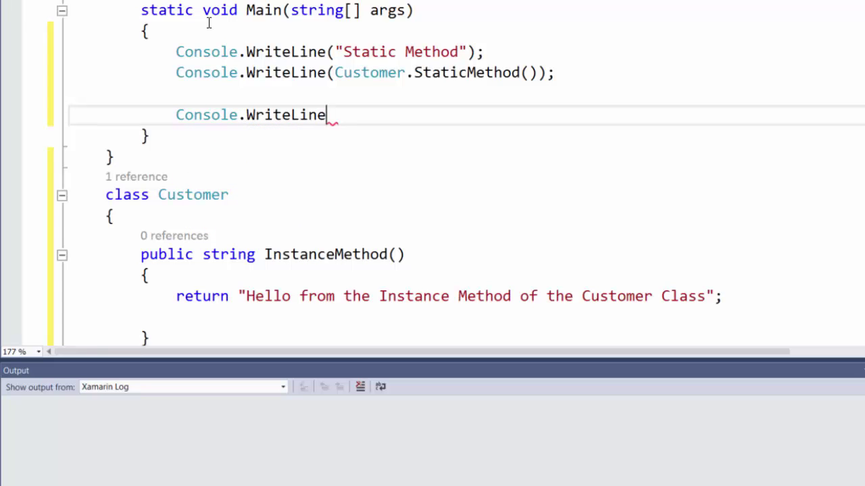
type("(\"\")")
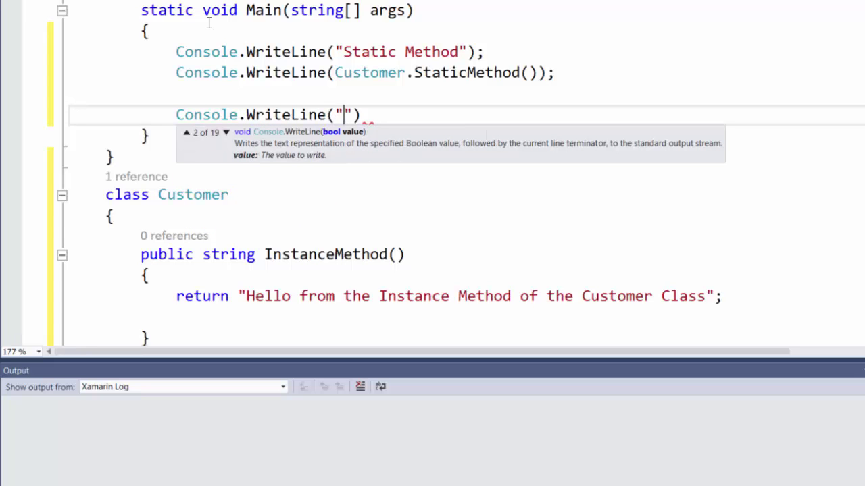
type("Instance")
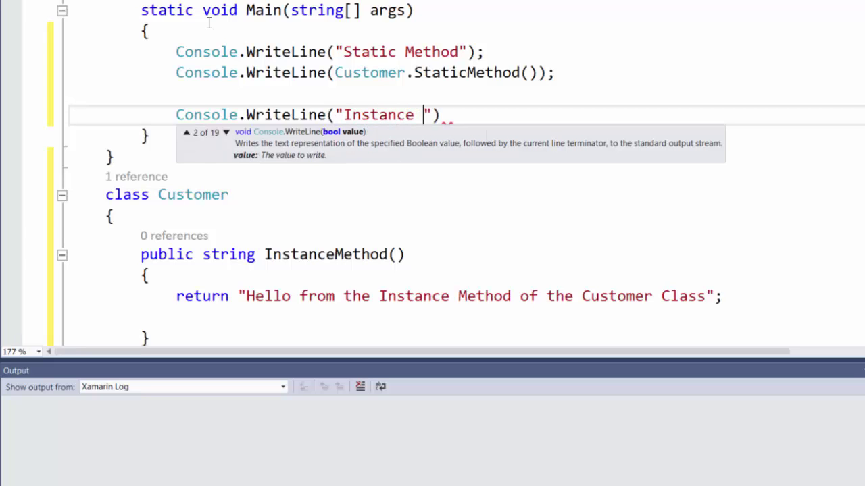
type("Method")
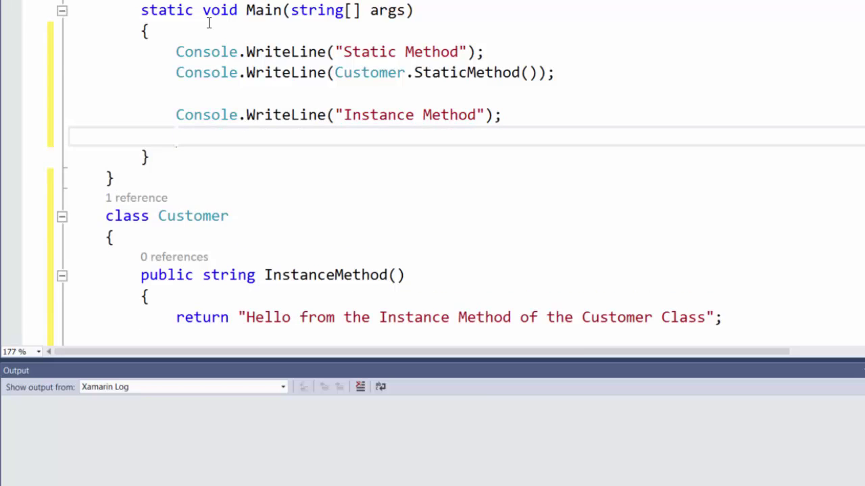
type("Customer")
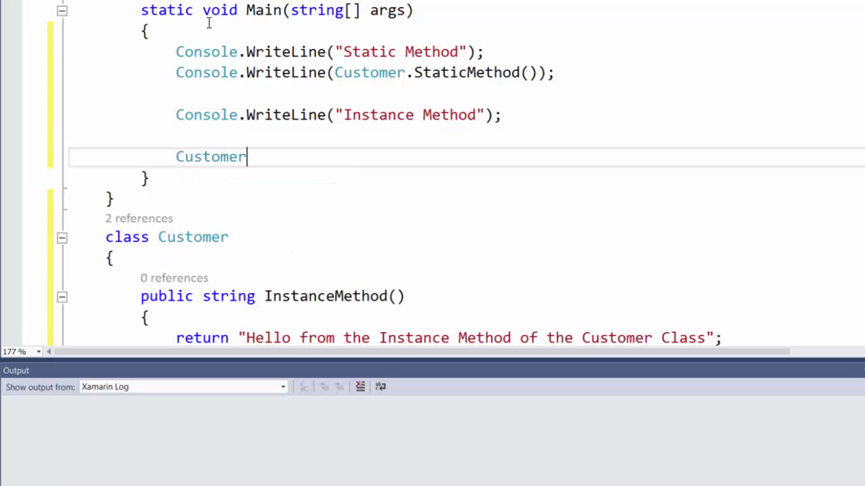
type("cust")
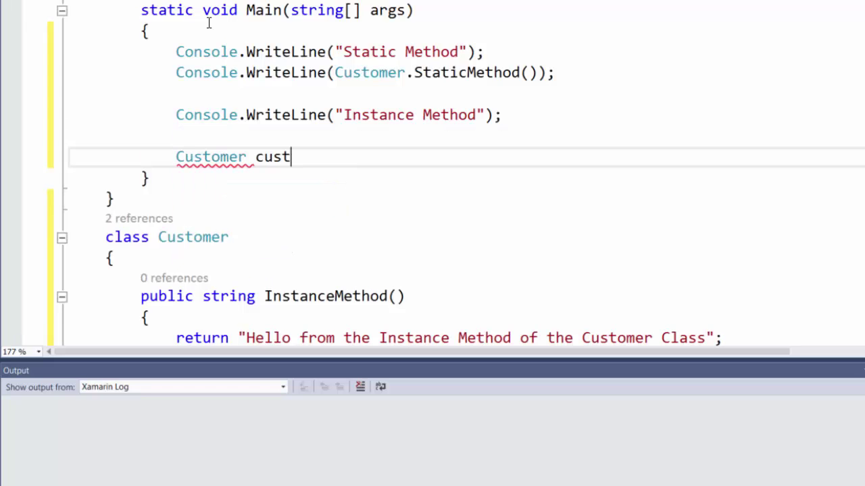
type("=")
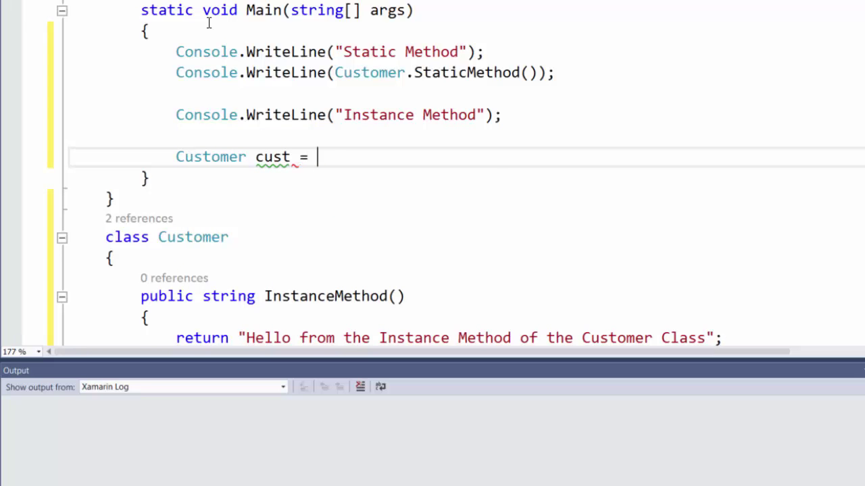
type("new Customer();")
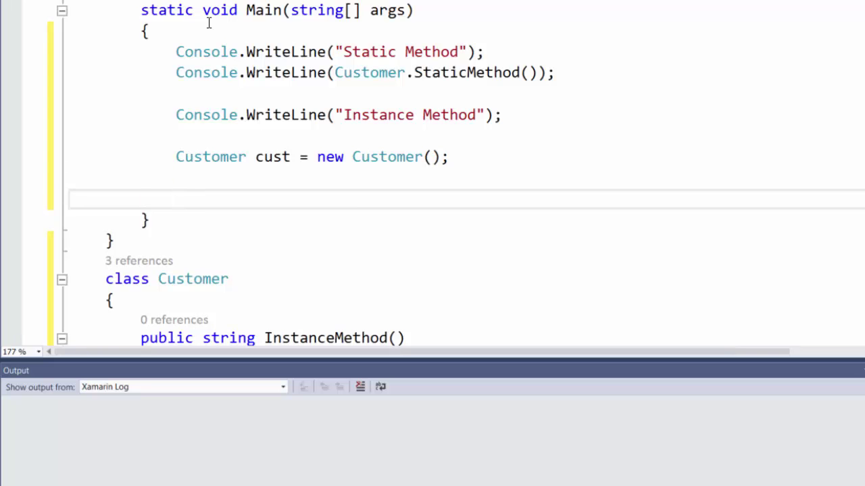
Begin a Console.WriteLine of a method call on cust.
type("cons")
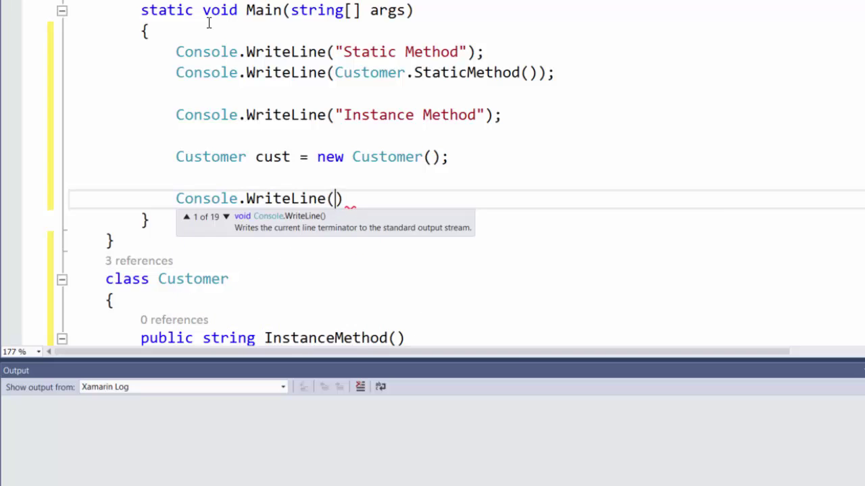
type("cust.InstanceMethod")
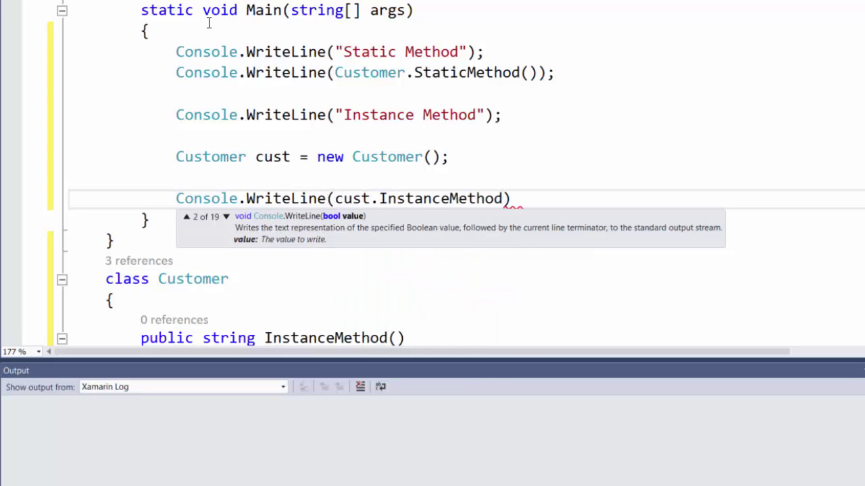
type("()")
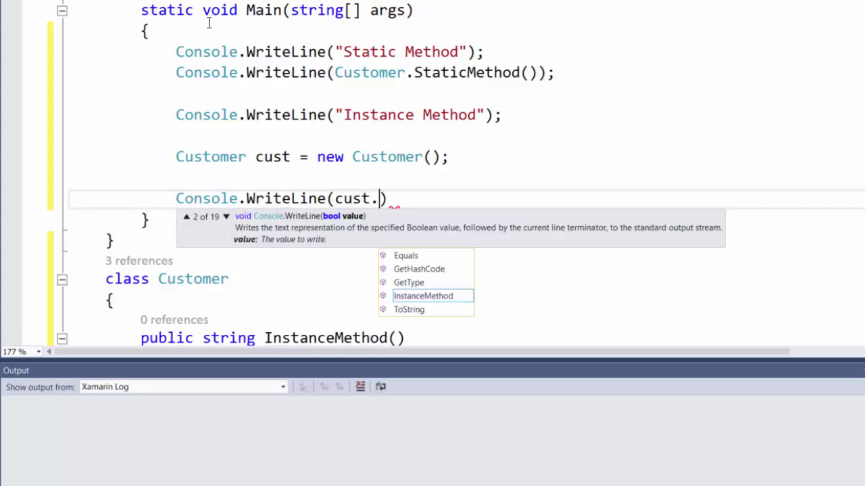
mouse_move(424, 296)
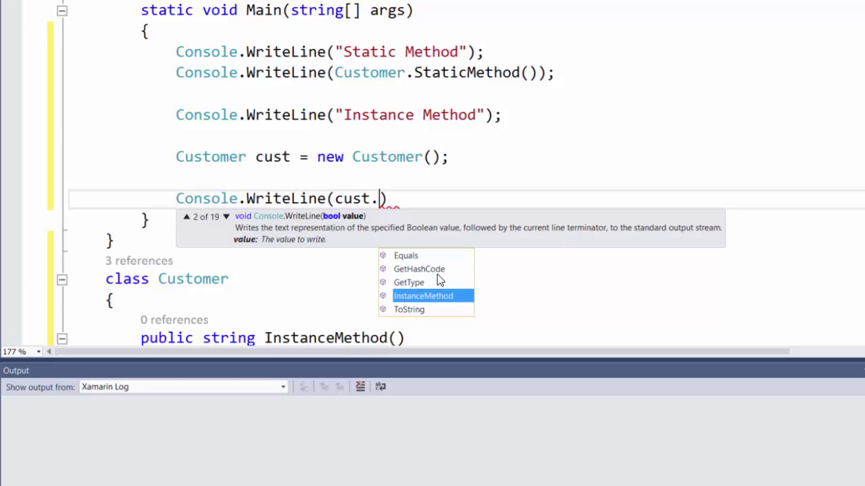
mouse_move(423, 296)
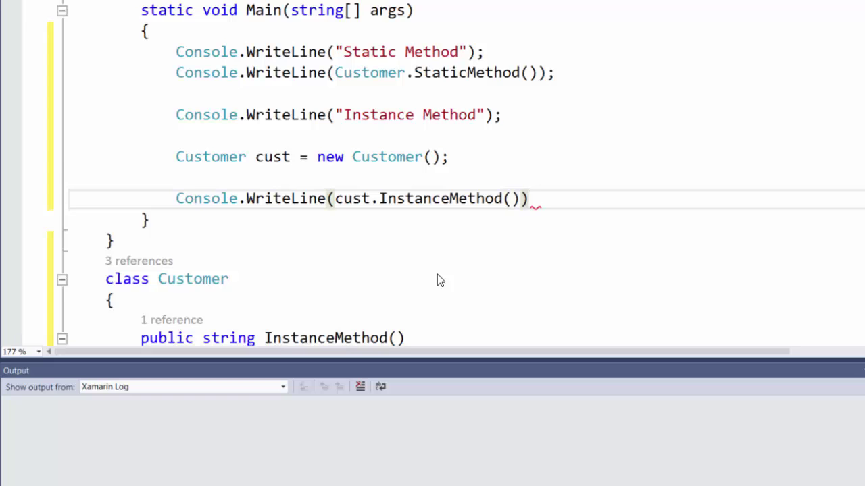
Finish the cust.InstanceMethod() WriteLine and retype .StaticMethod() after Customer.
type(";")
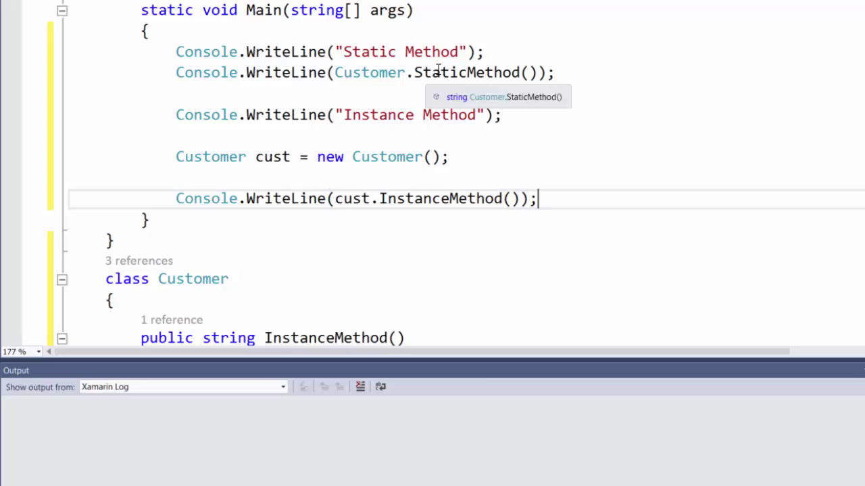
key("Backspace")
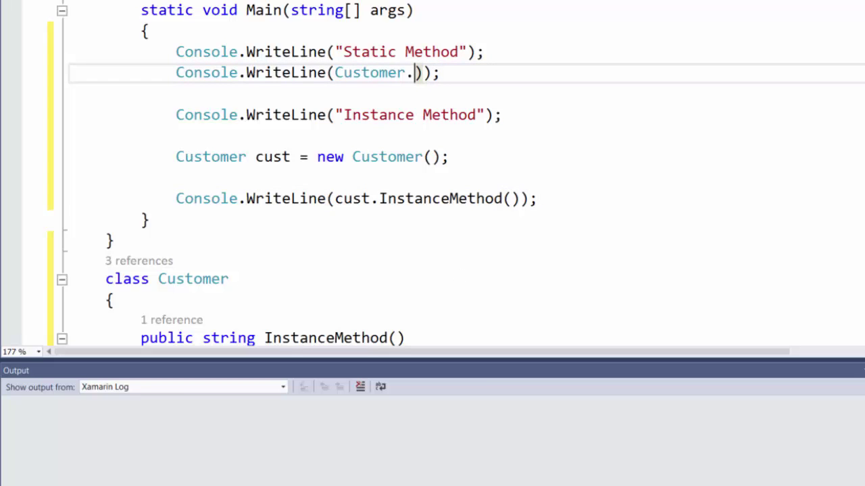
key("BackSpace")
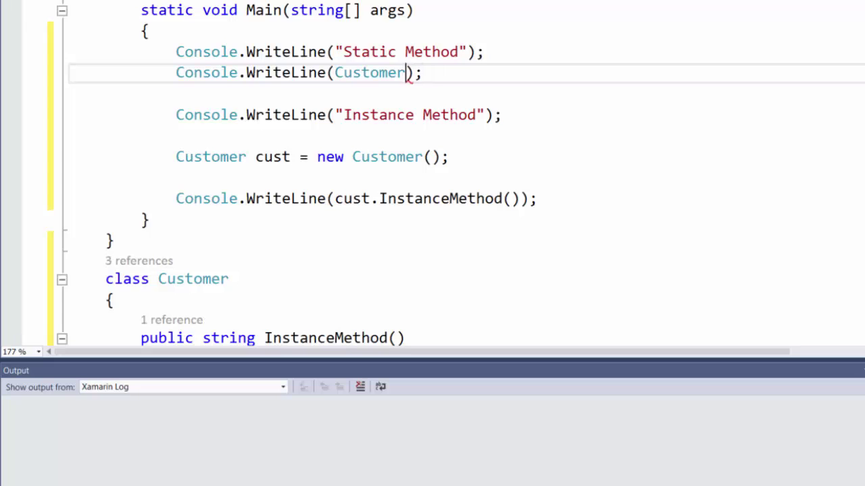
type(".StaticMethod")
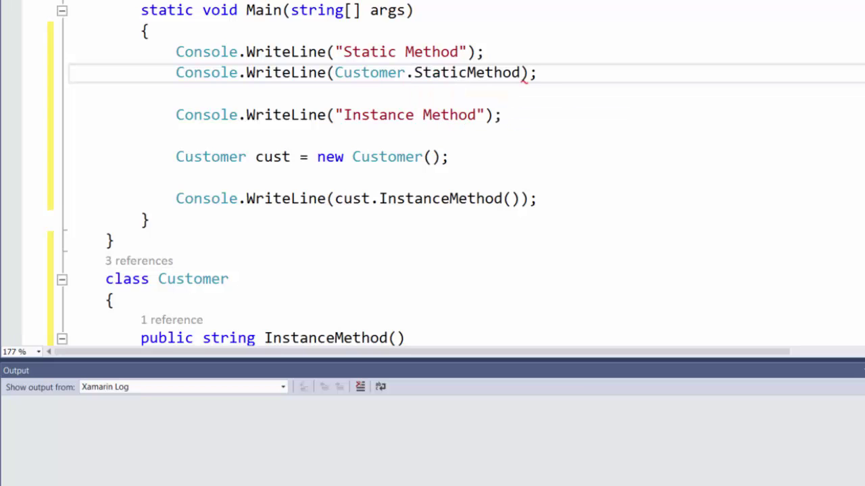
type("()")
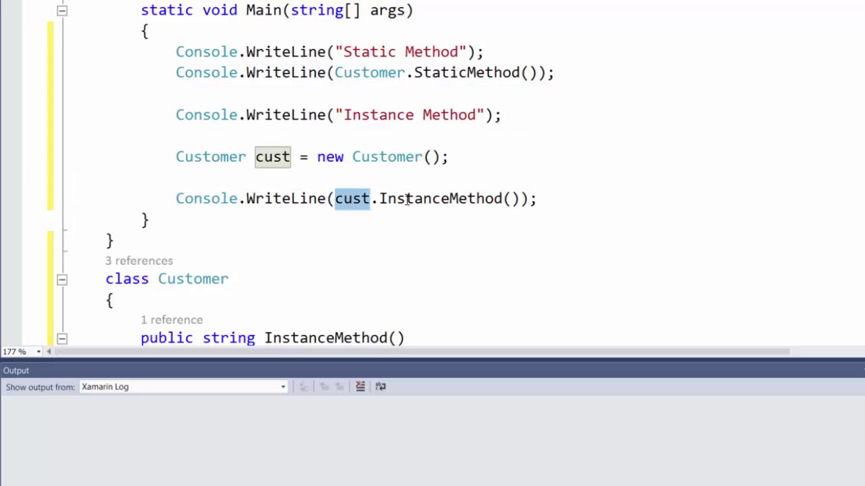
mouse_move(406, 191)
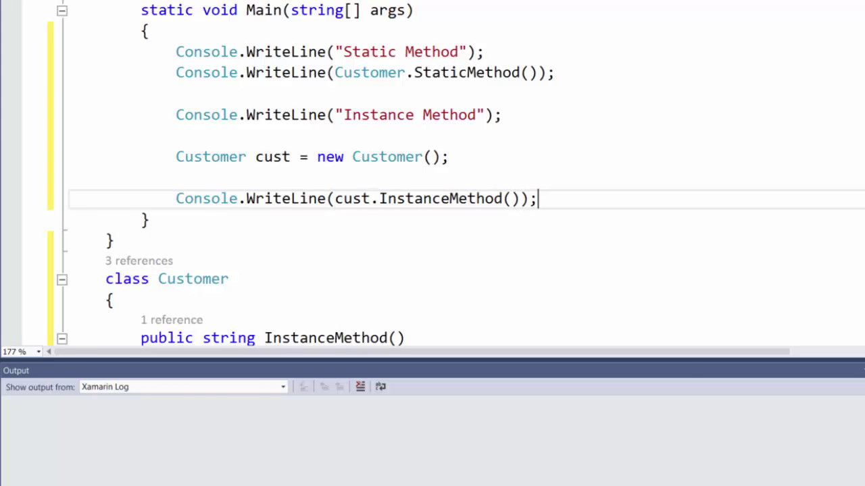
Build and start StaticVsInstance from the toolbar, then check the Debug menu.
left_click(270, 29)
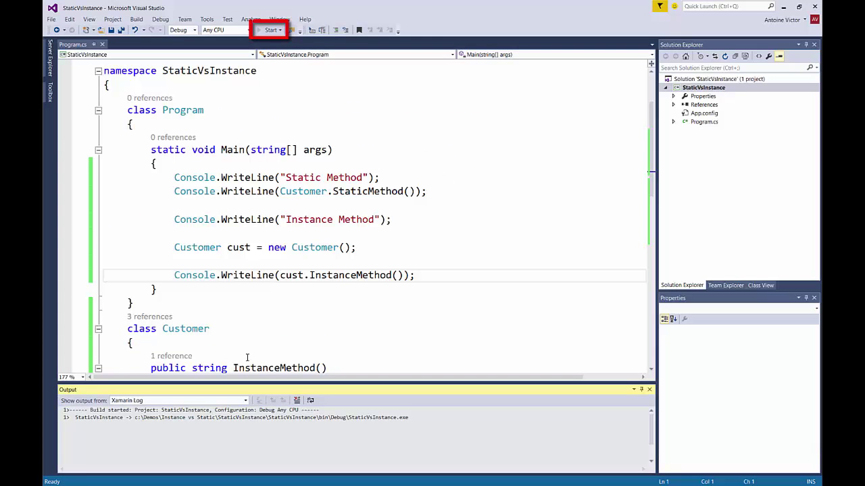
left_click(270, 29)
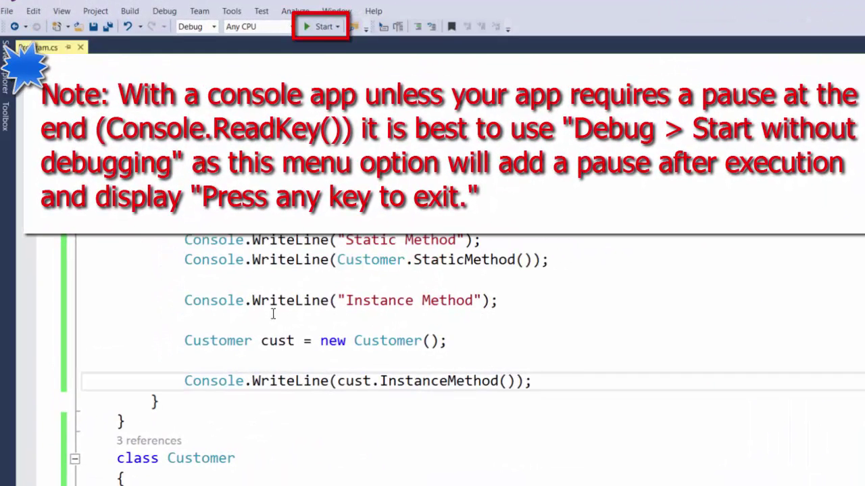
left_click(164, 11)
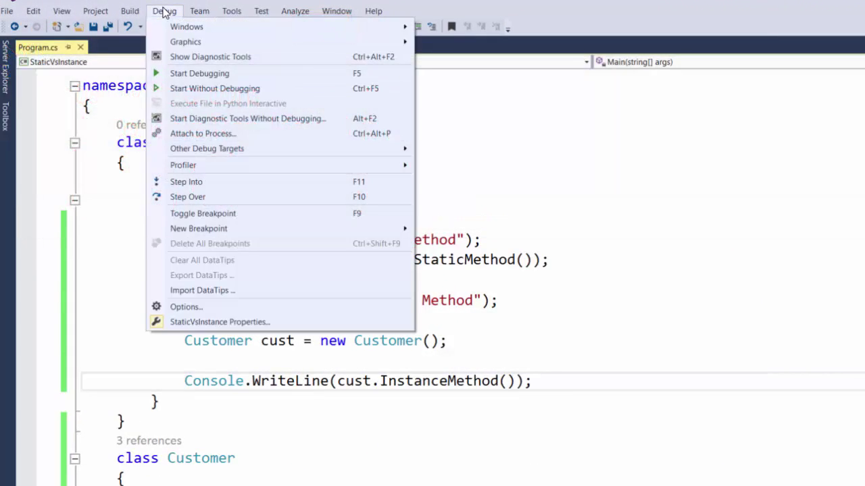
mouse_move(215, 87)
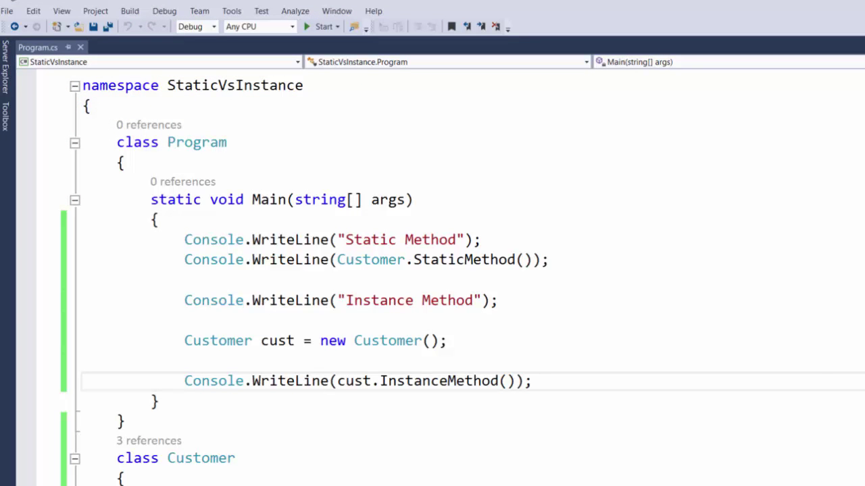
Run without debugging to show both static and instance method greetings in the console.
left_click(322, 27)
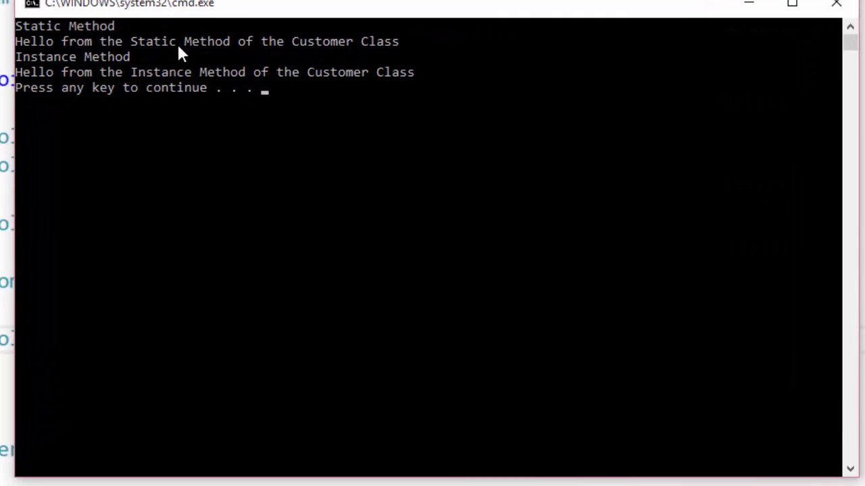
mouse_move(74, 49)
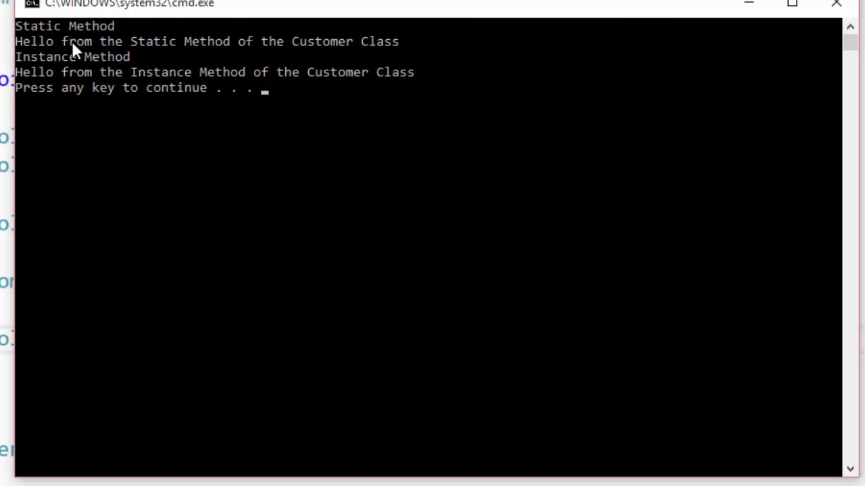
mouse_move(449, 55)
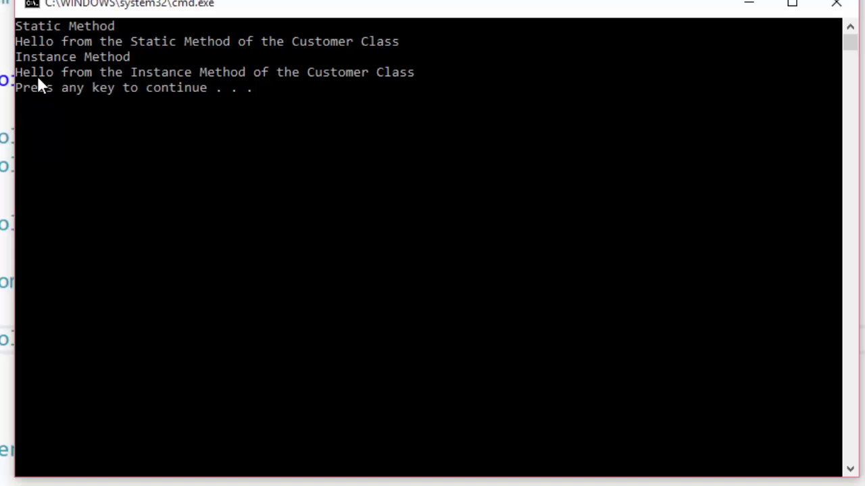
mouse_move(265, 130)
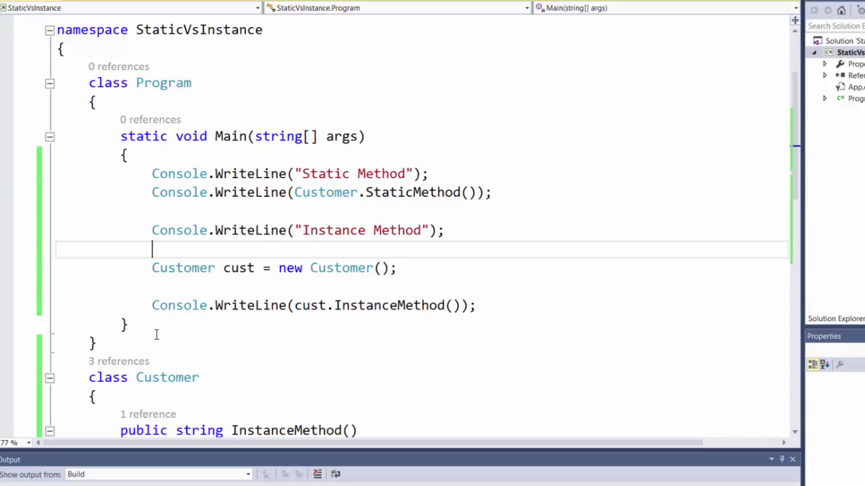
Insert a propfull snippet: string field whatToSay = string.Empty behind a WhatToSay property.
scroll("down", 3)
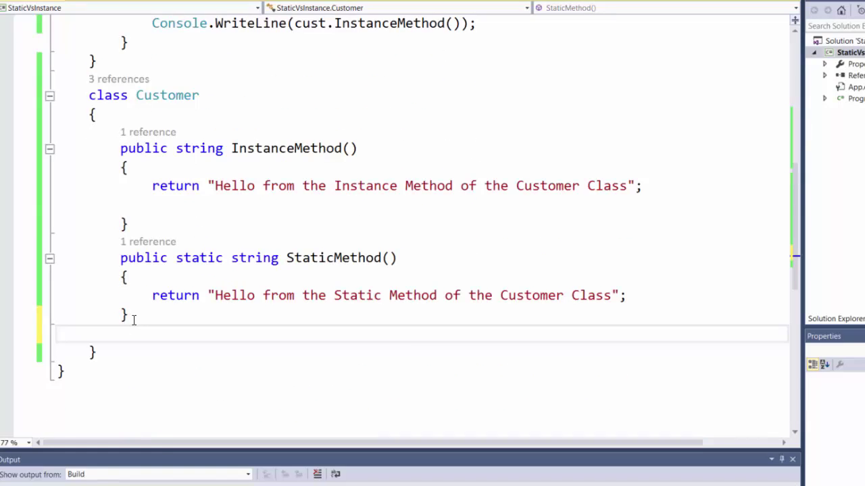
type("propfull")
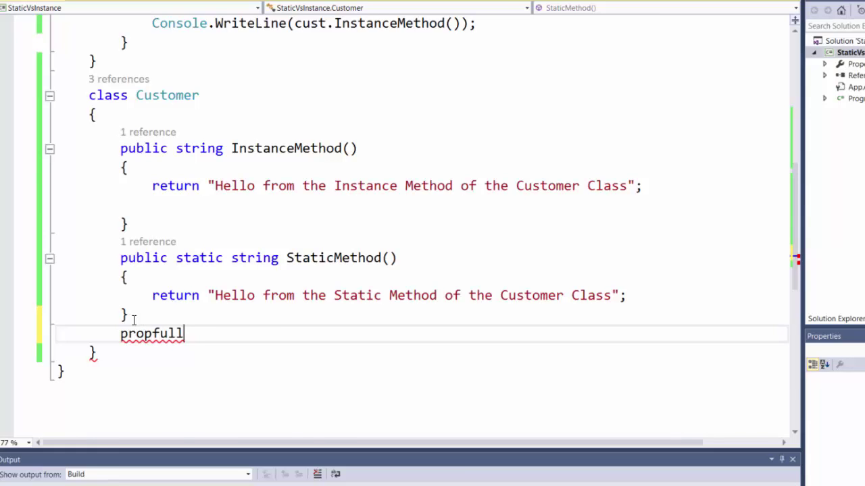
key("Tab")
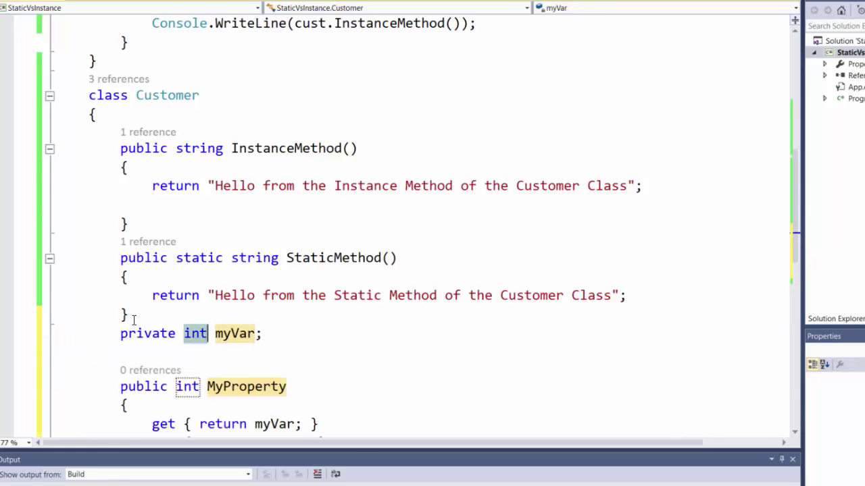
type("string")
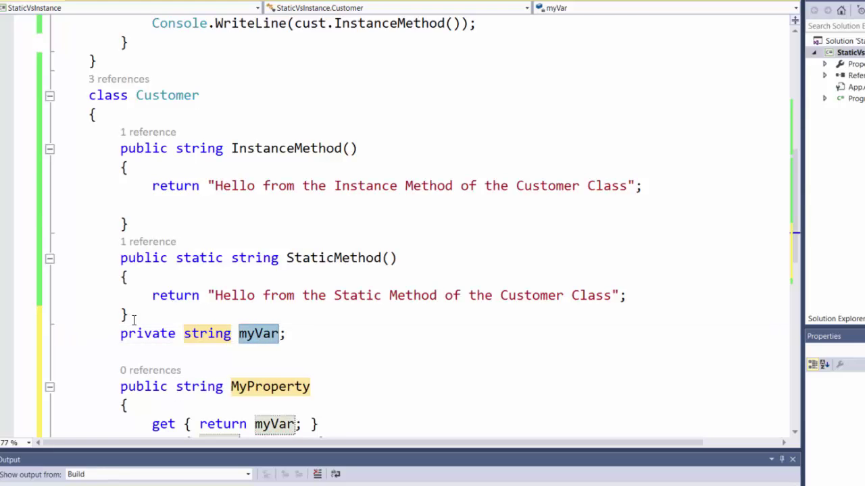
type("what")
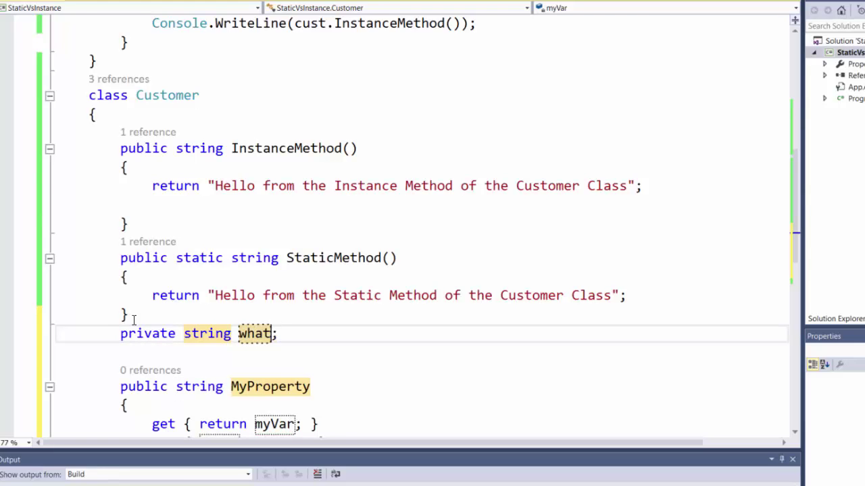
type("ToSay")
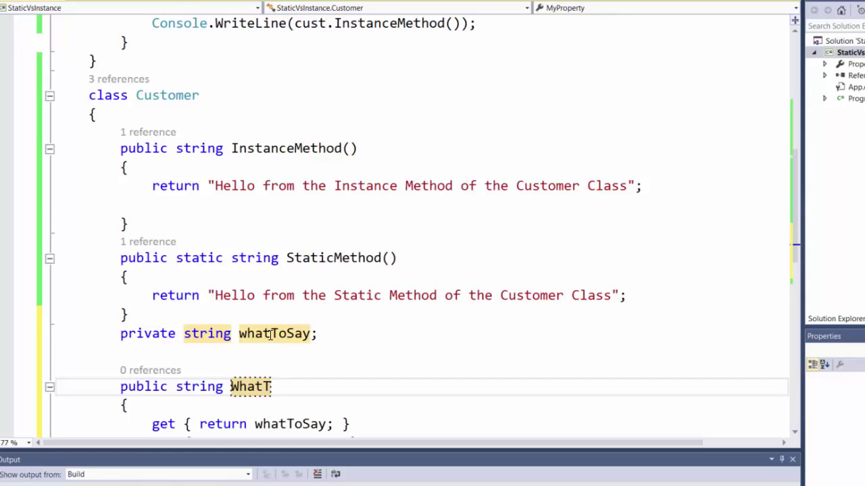
type("oSay")
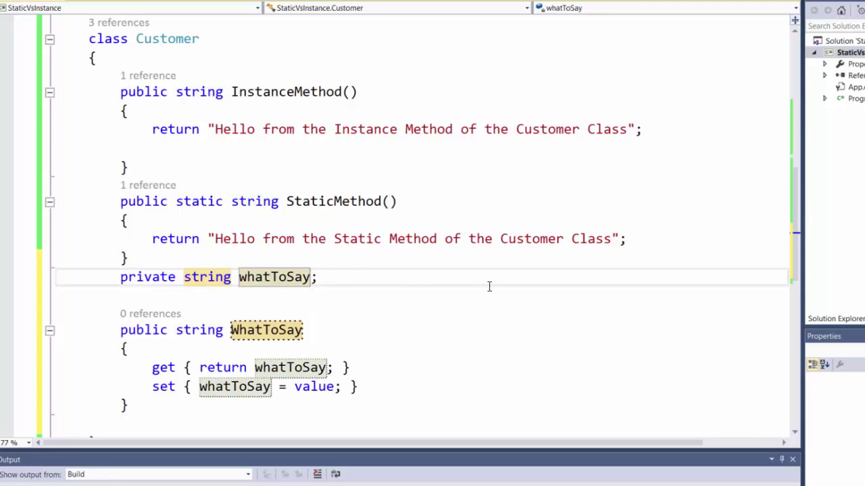
type("=")
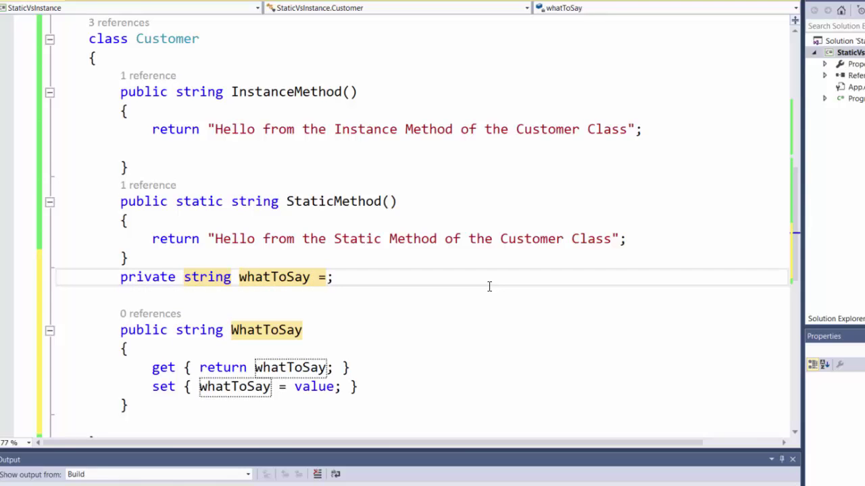
type("string.Empty")
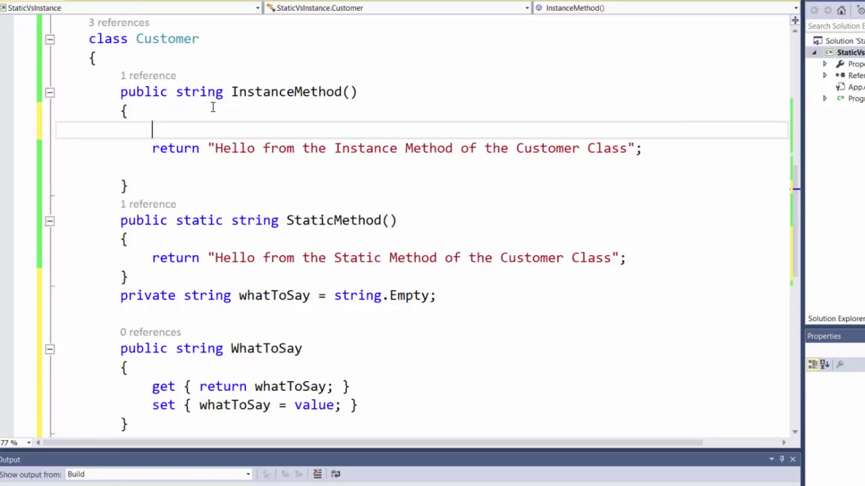
Guard InstanceMethod's greeting with if (whatToSay == string.Empty), otherwise return whatToSay.
type("if")
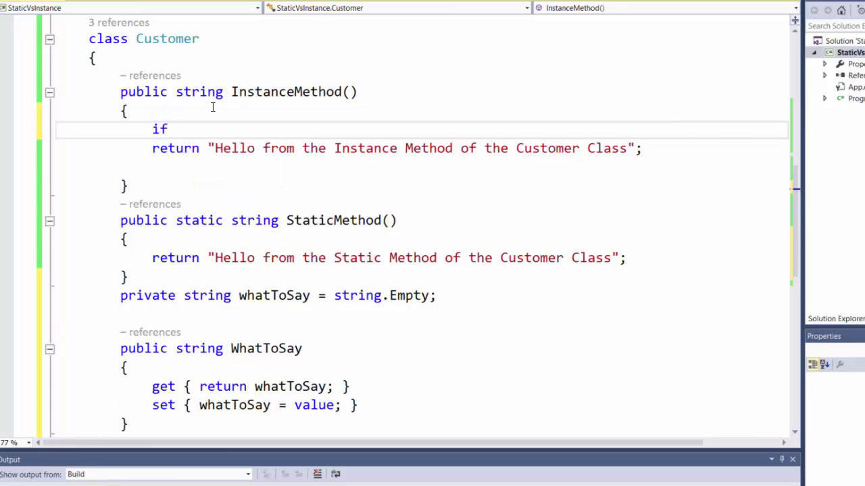
type("()")
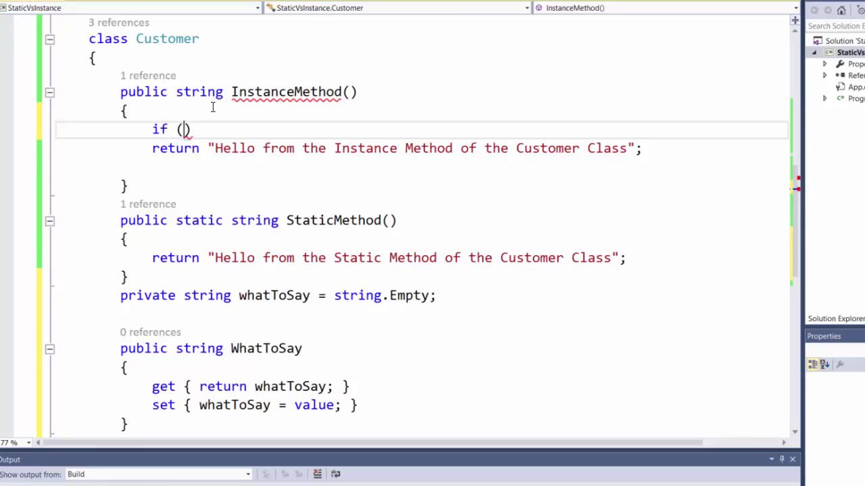
type("whatToSay ==")
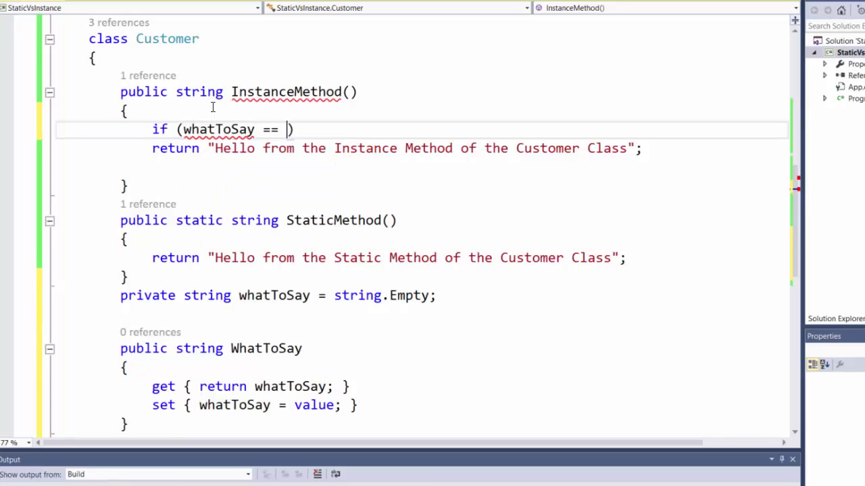
type("string.Empty")
type("else")
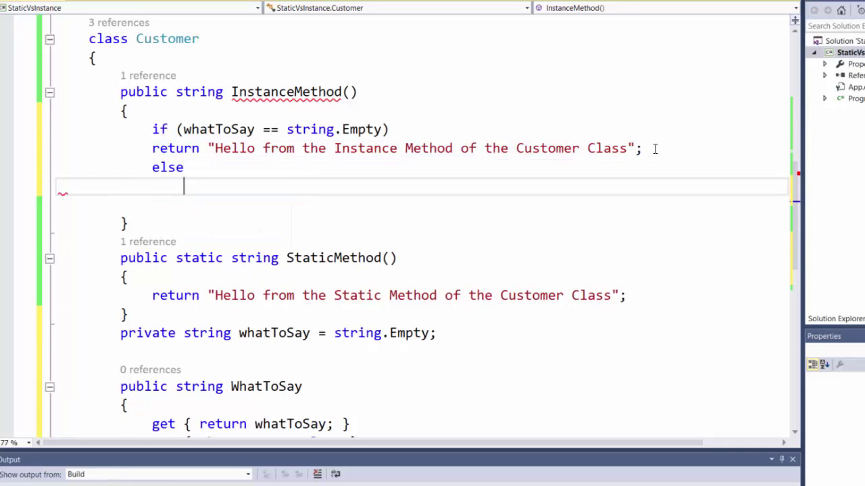
type("return")
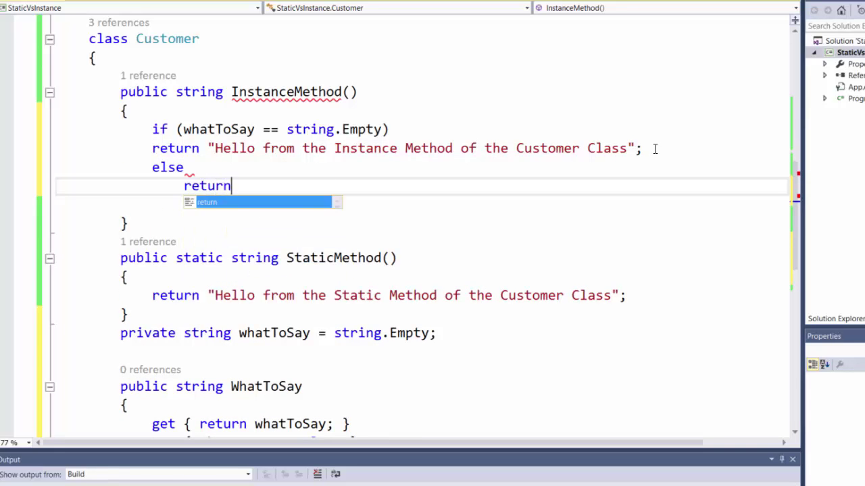
type("whatToSay")
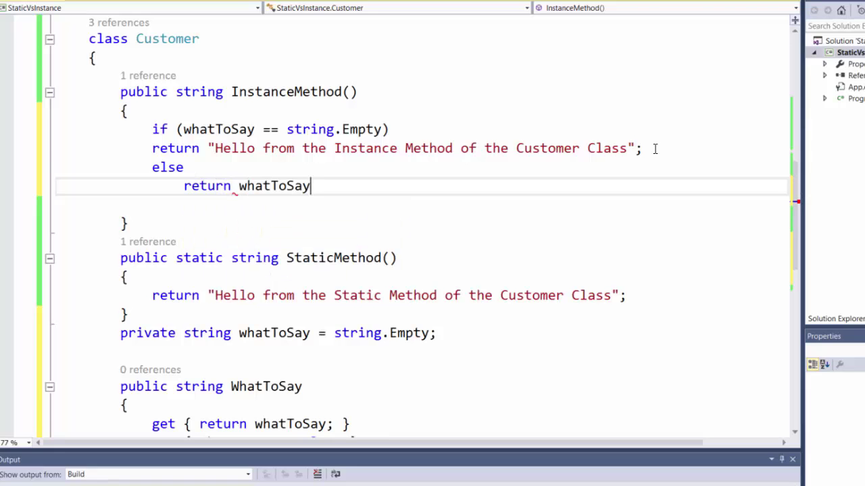
type(";")
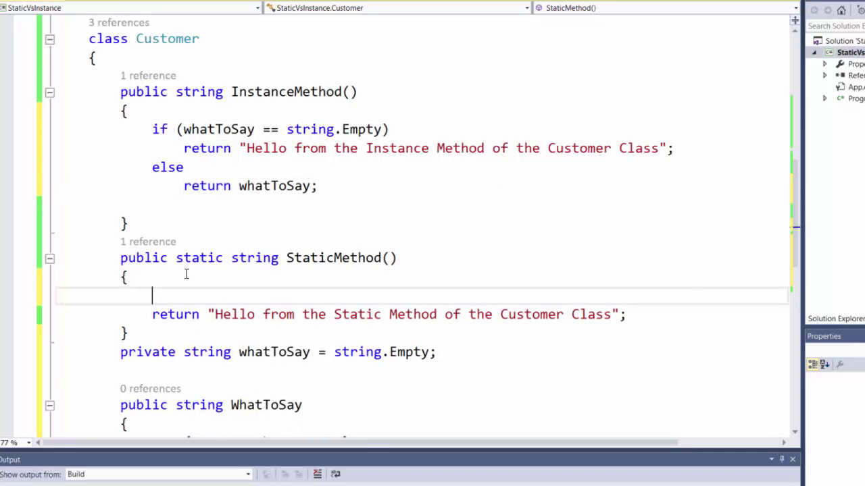
Add the whatToSay if/else check to StaticMethod, attempt a run, and decline after build errors.
type("if")
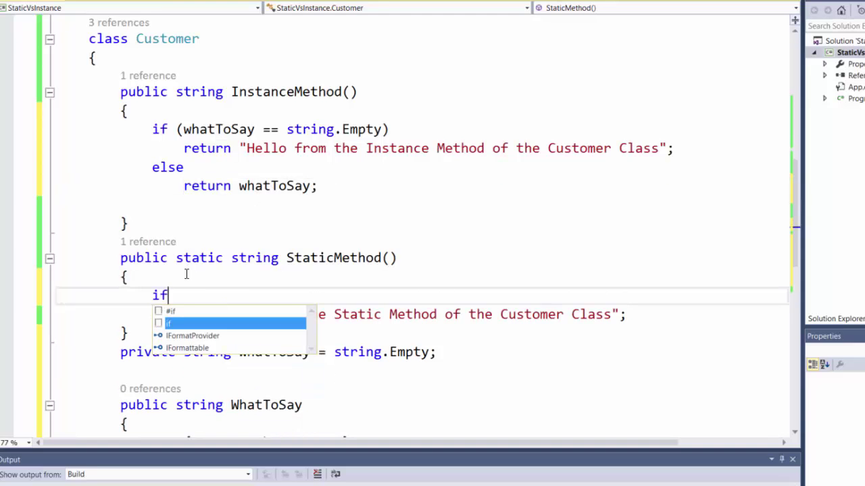
type("(what")
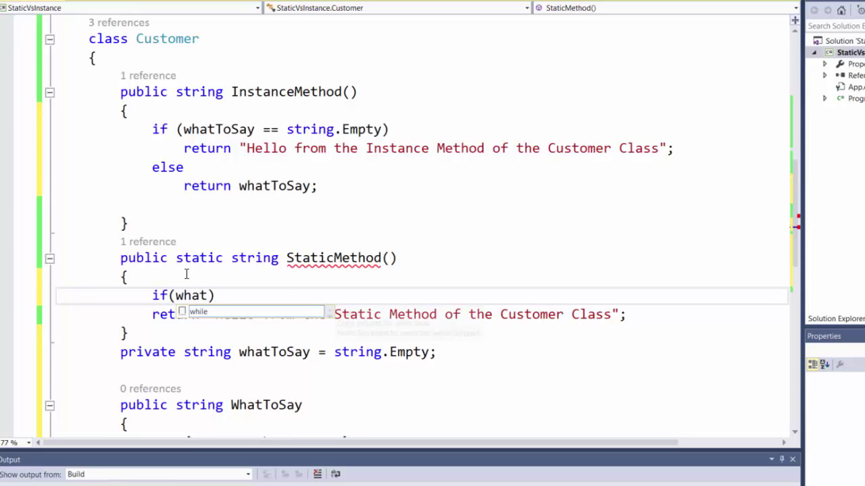
type("tosa")
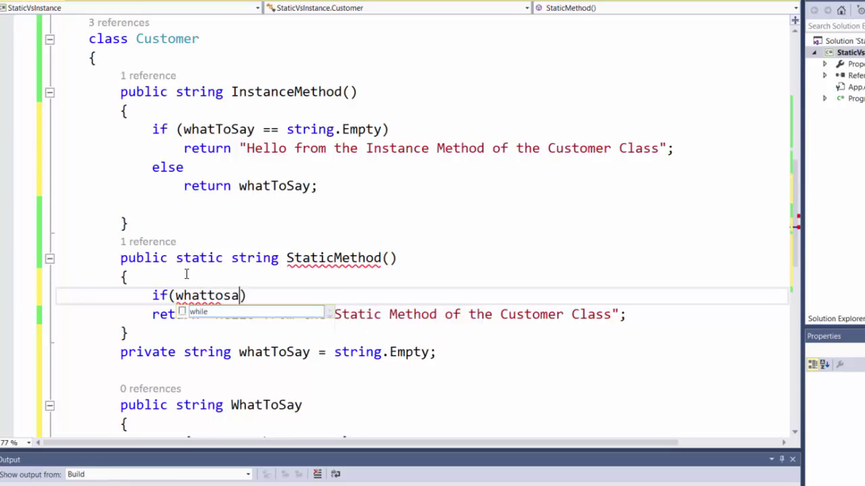
type("y")
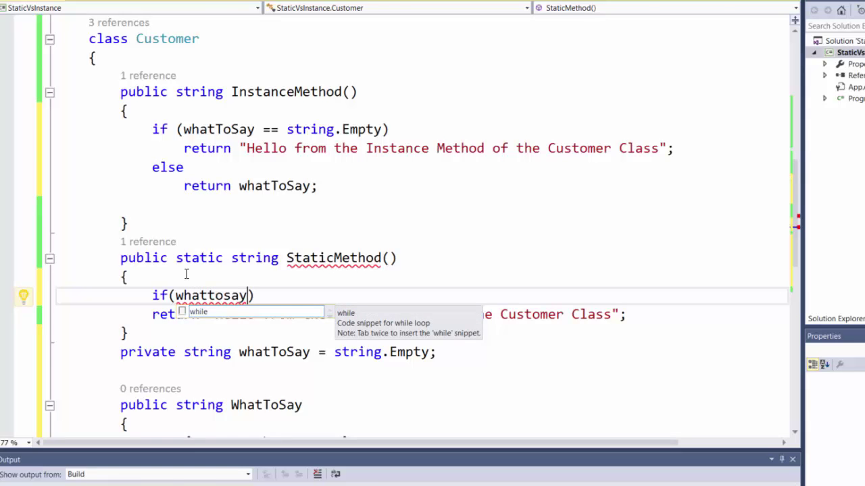
mouse_move(250, 318)
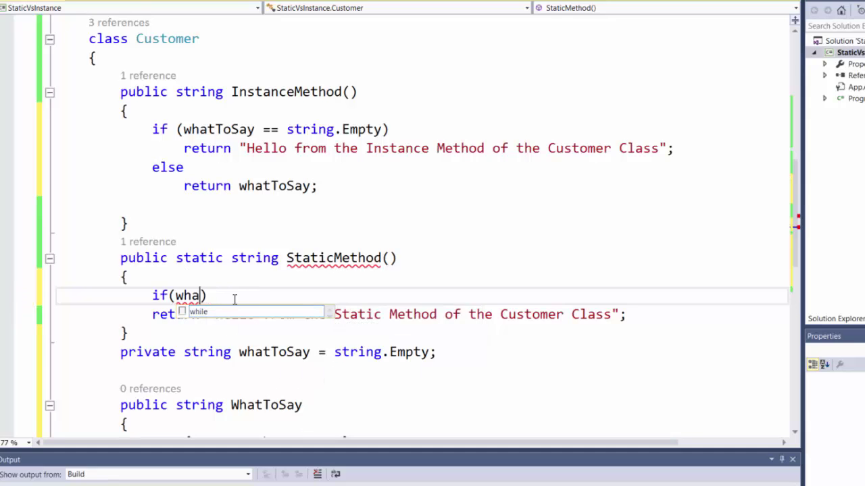
type("tToSay == string.Empty")
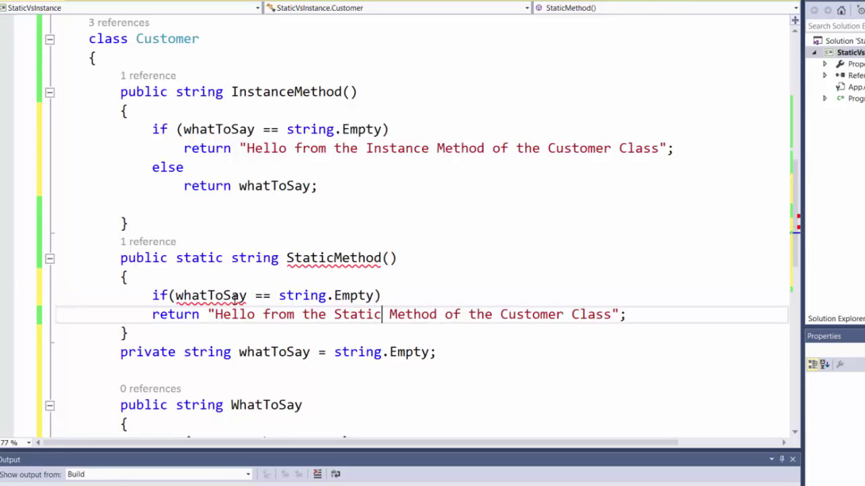
type("else")
type("return what")
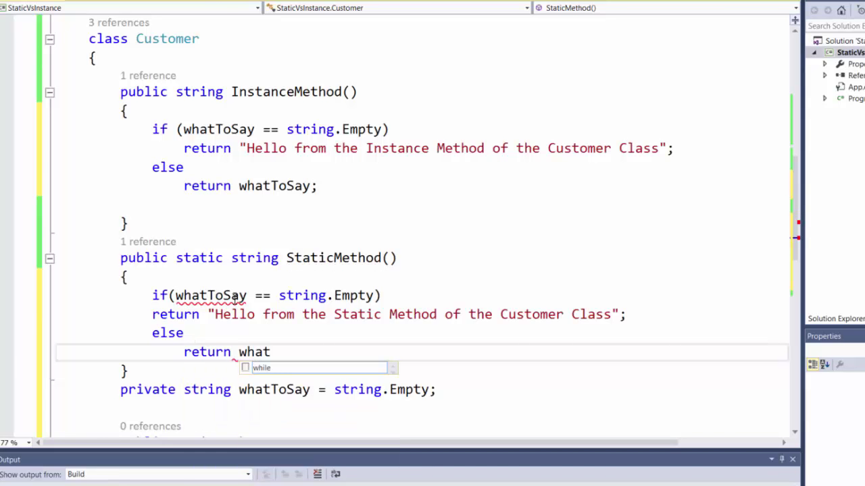
type("ToSay;")
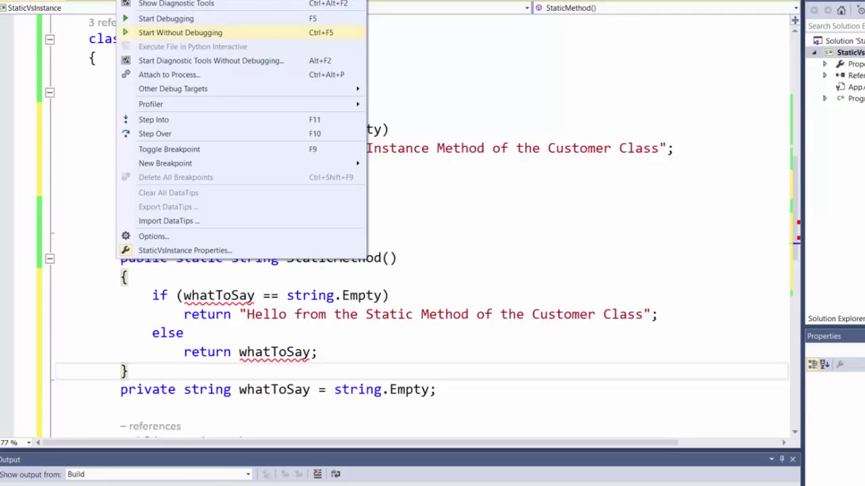
left_click(180, 32)
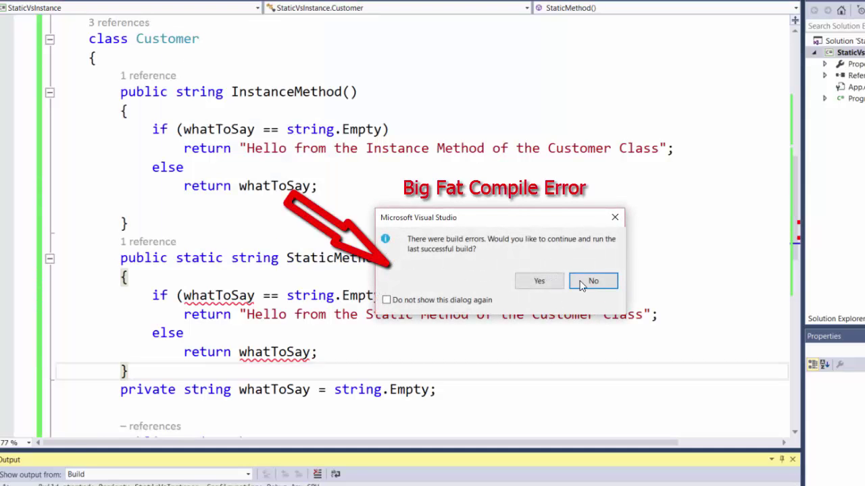
left_click(592, 281)
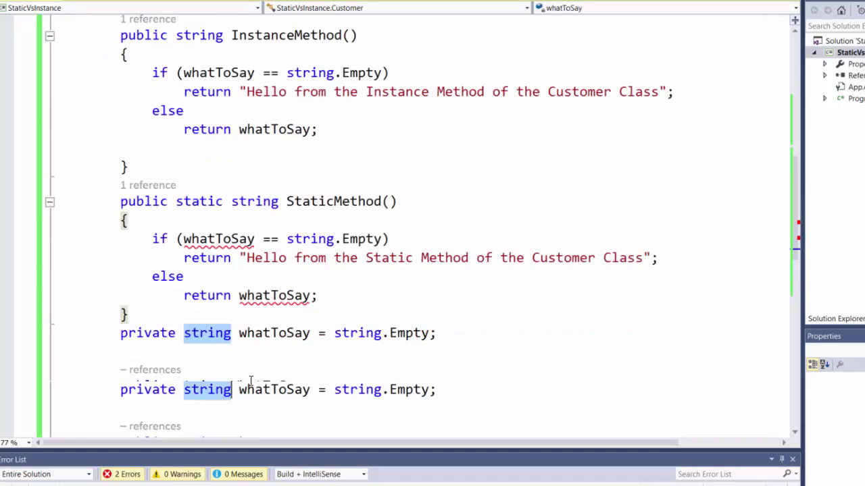
scroll("down", 3)
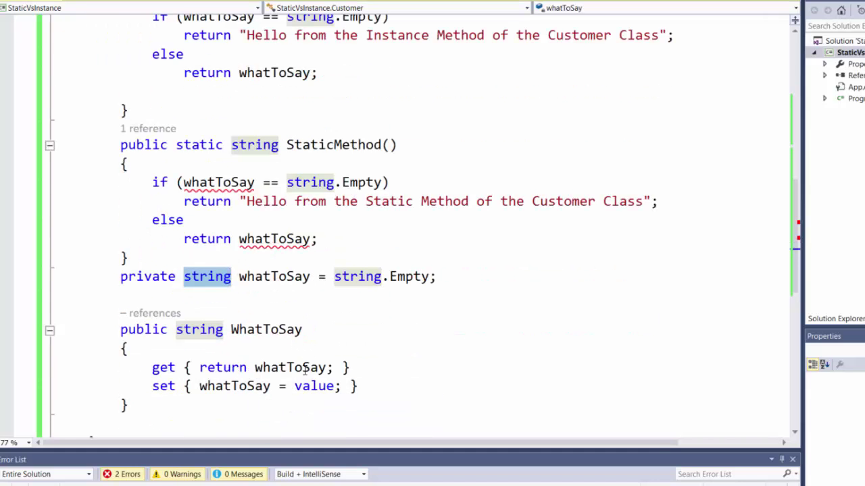
double_click(266, 329)
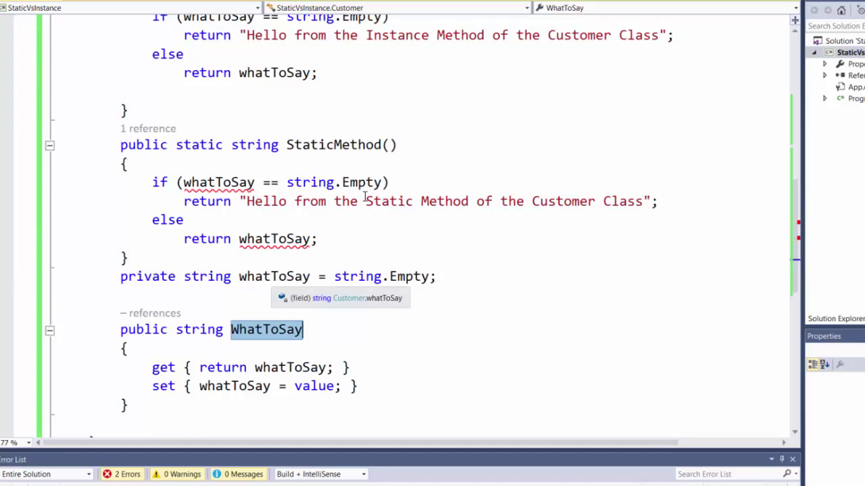
left_click(273, 276)
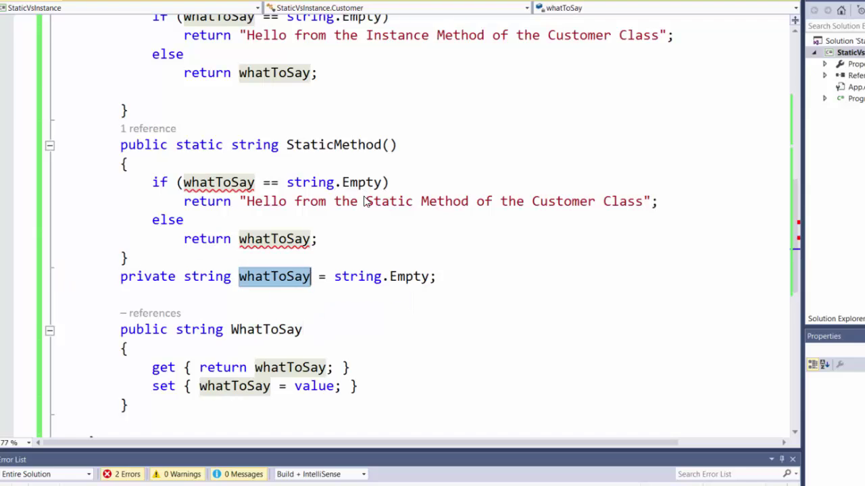
mouse_move(273, 284)
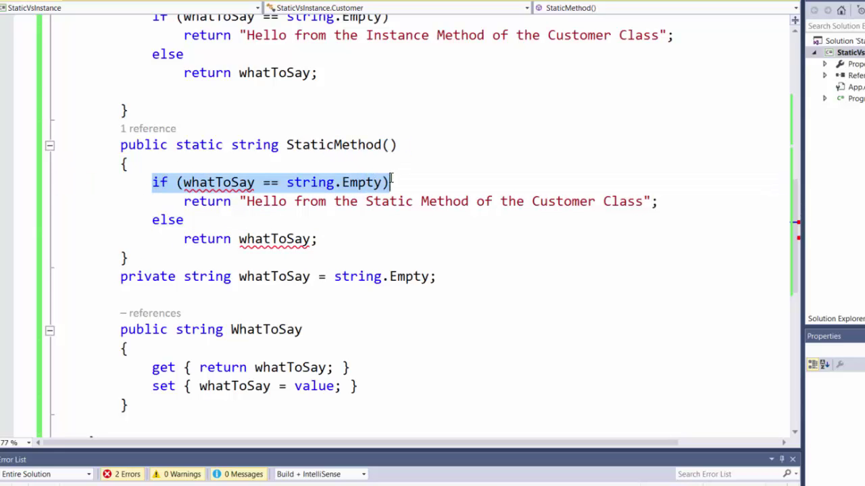
Delete the whatToSay if/else from StaticMethod and run the app without debugging.
key("Delete")
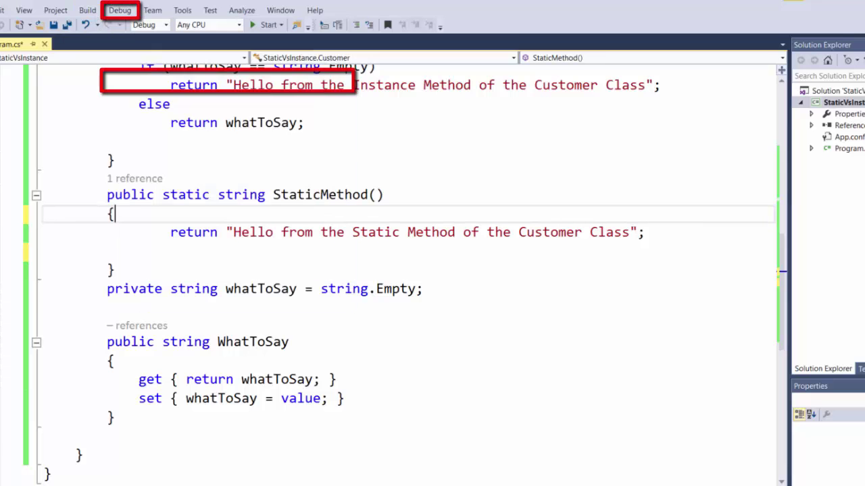
left_click(267, 25)
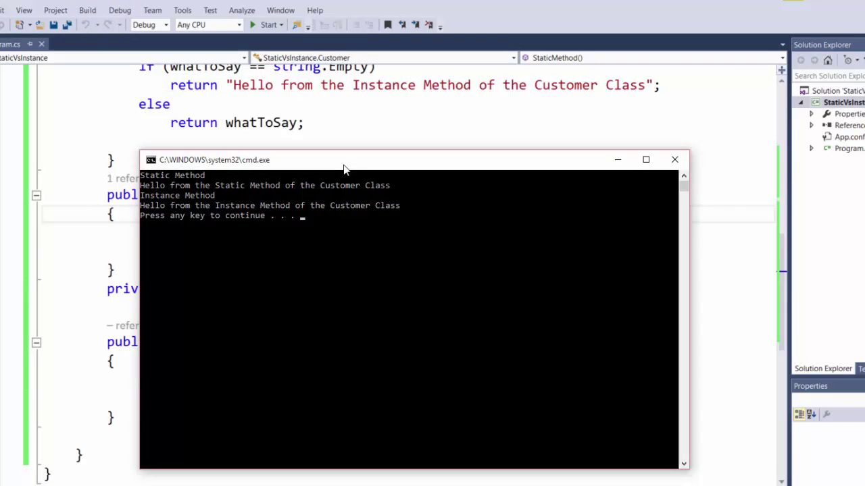
mouse_move(156, 185)
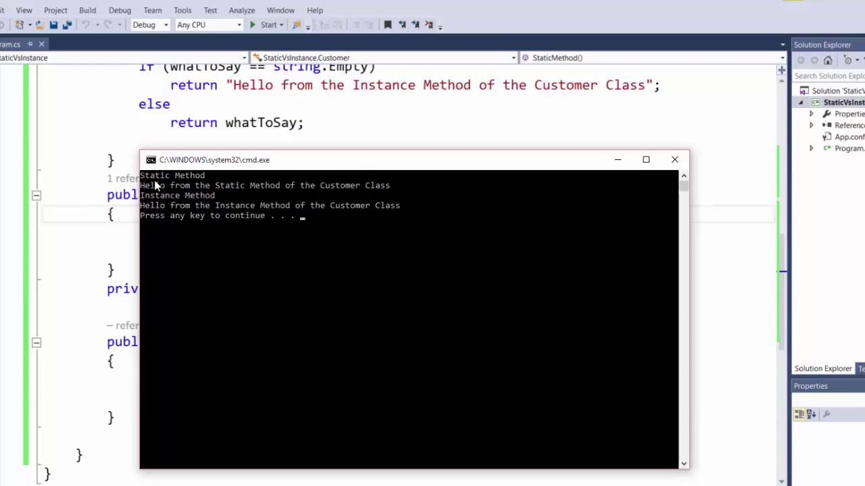
mouse_move(426, 187)
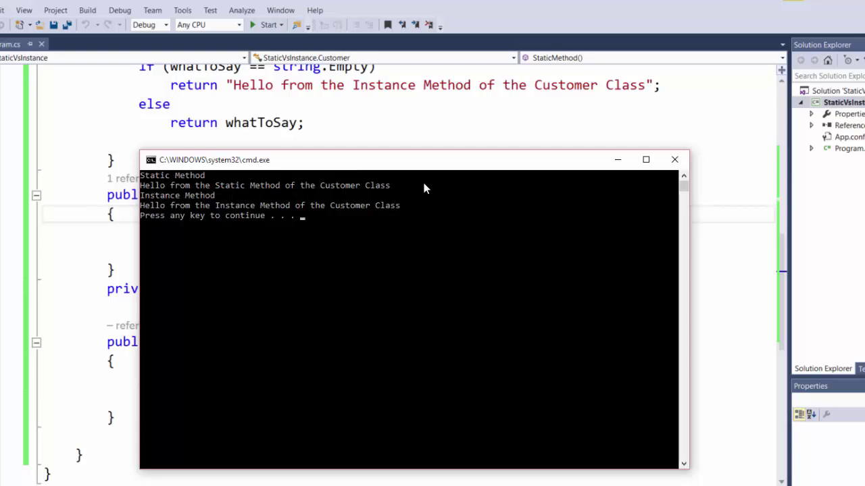
mouse_move(246, 216)
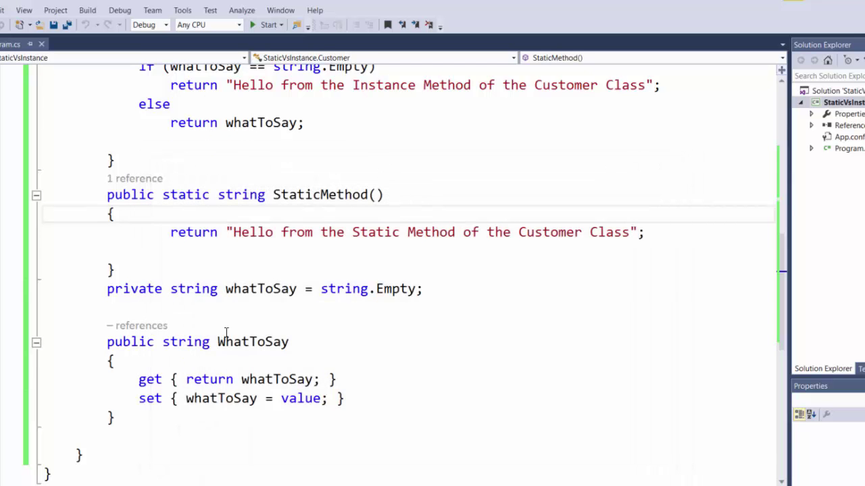
Add Console.WriteLine("Instance with arguments"); to Main.
scroll("up", 3)
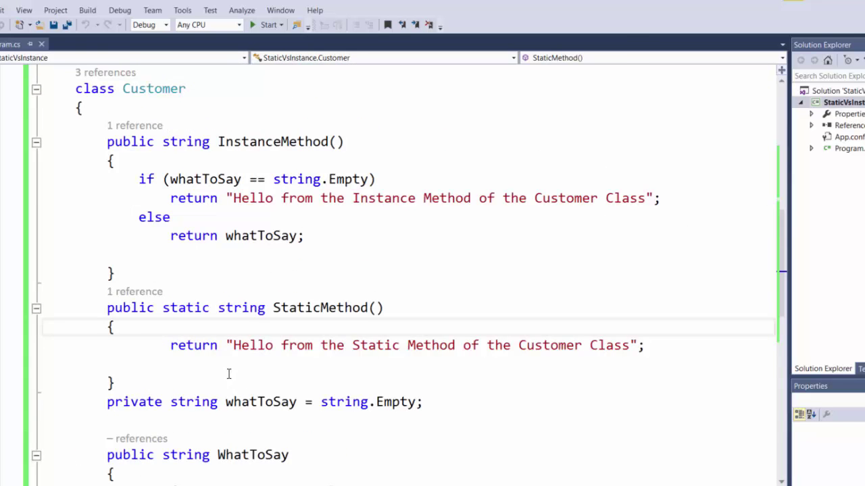
scroll("up", 3)
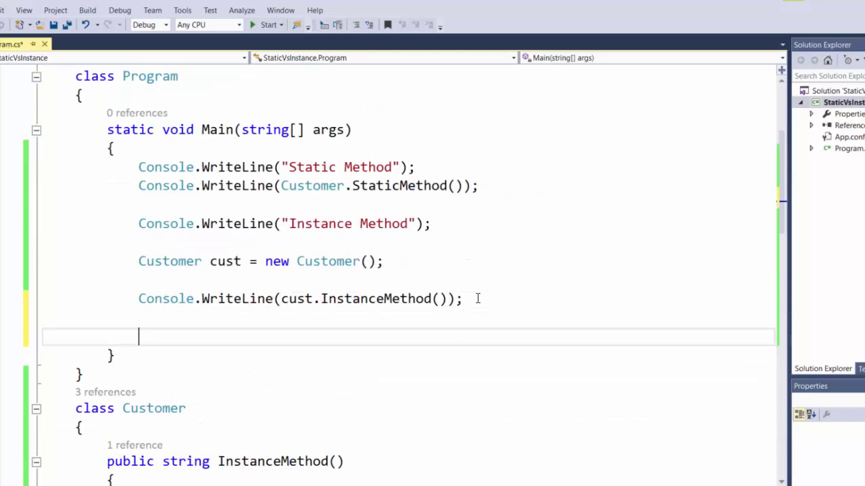
type("Console")
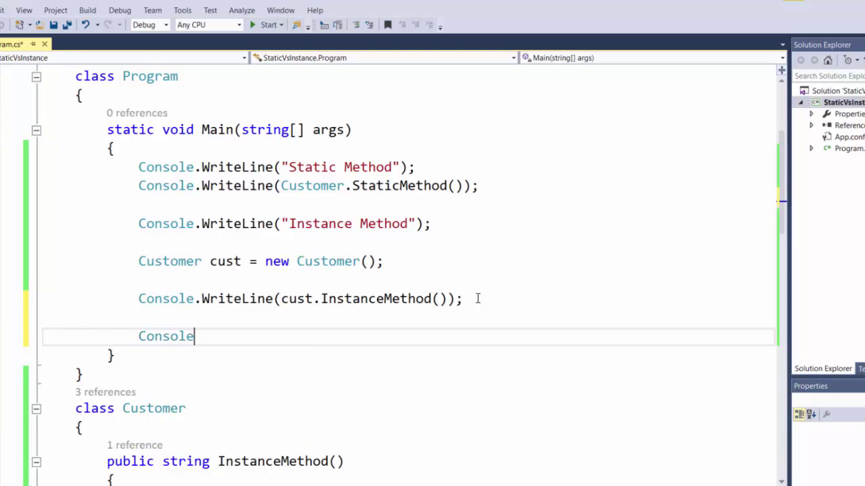
type(".wri")
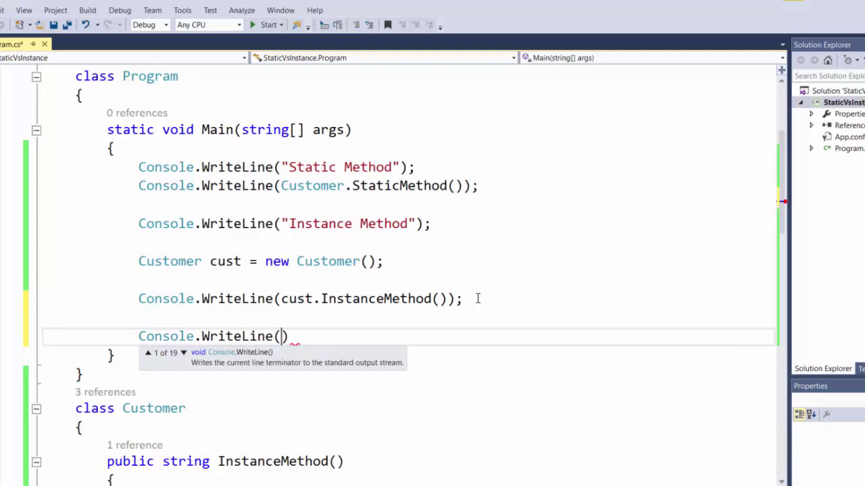
type("\"Instance with argu")
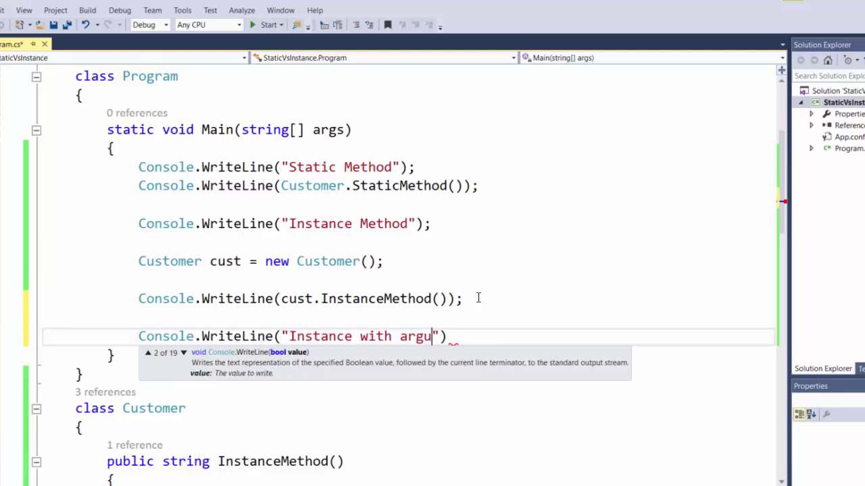
type("ments")
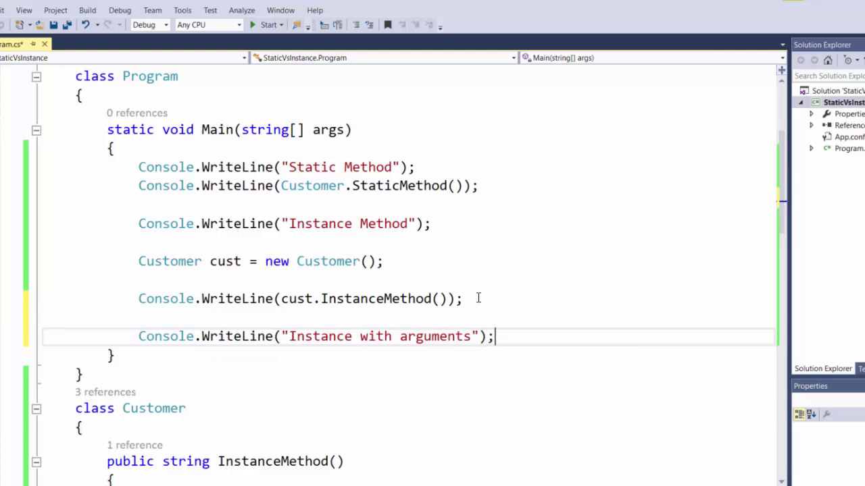
Set cust.WhatToSay to "Hello, World!" on a new line.
type("cust")
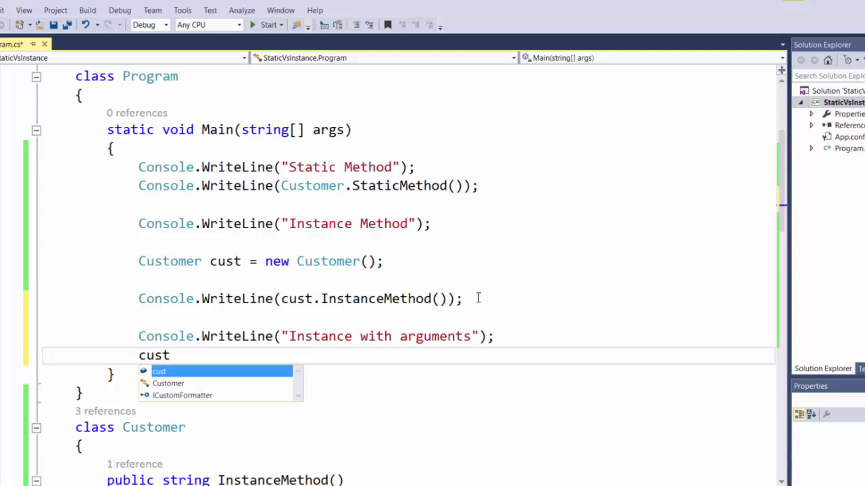
type(".WhatToSay")
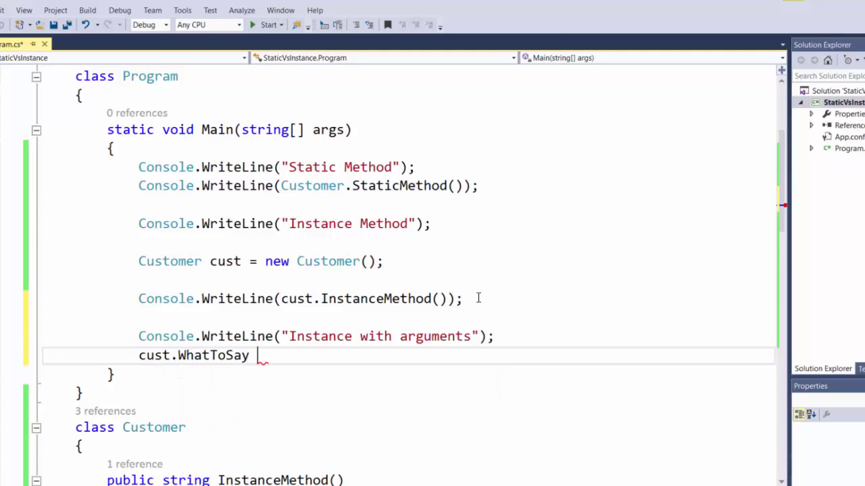
type("= \"\"")
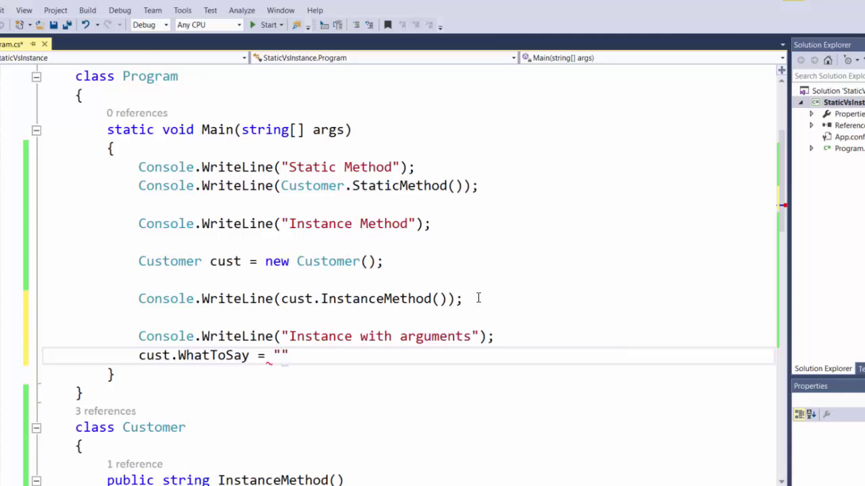
type("Hello")
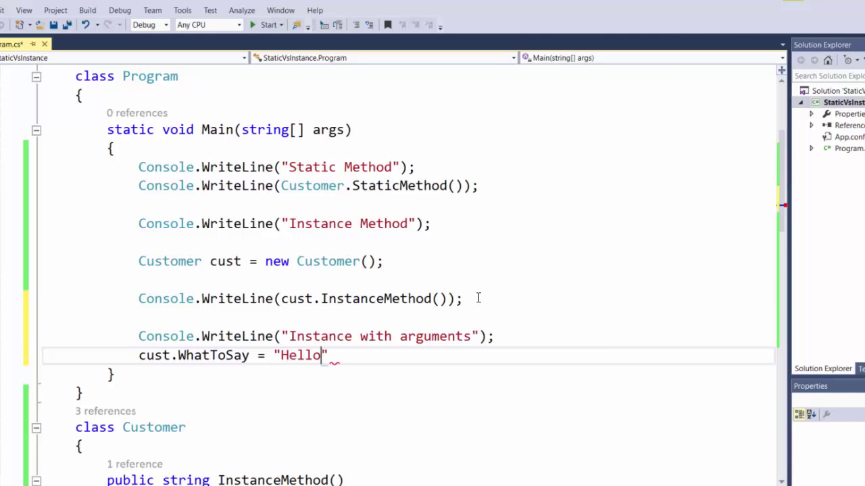
type(", World")
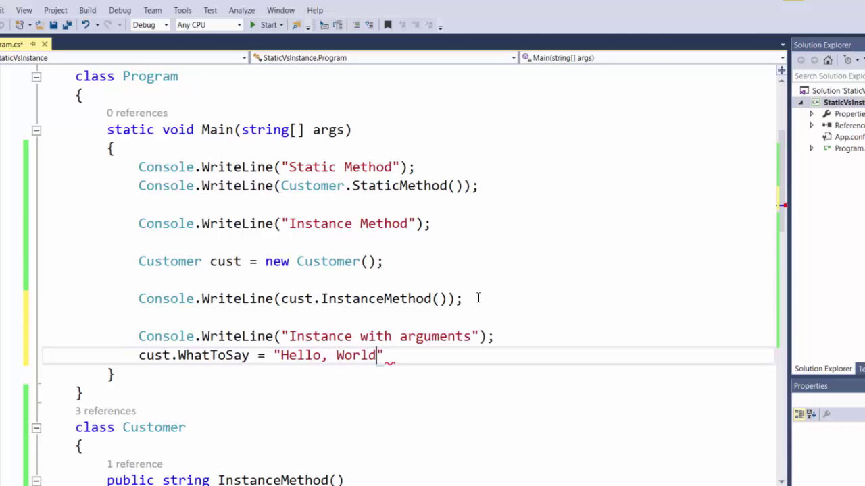
type("!")
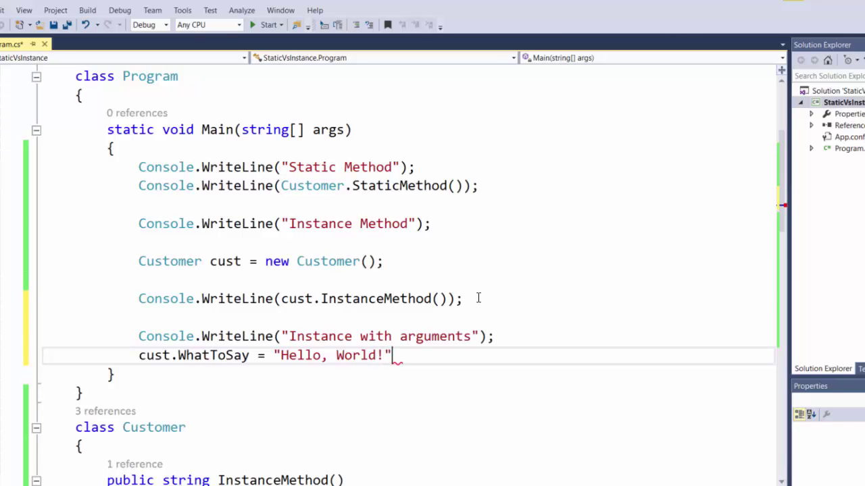
key("enter")
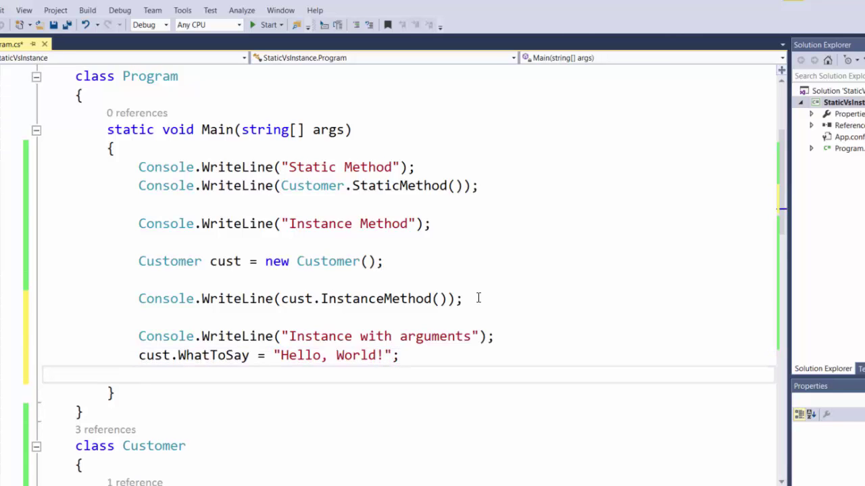
Print the result with Console.WriteLine(cust.InstanceMethod());.
type("co")
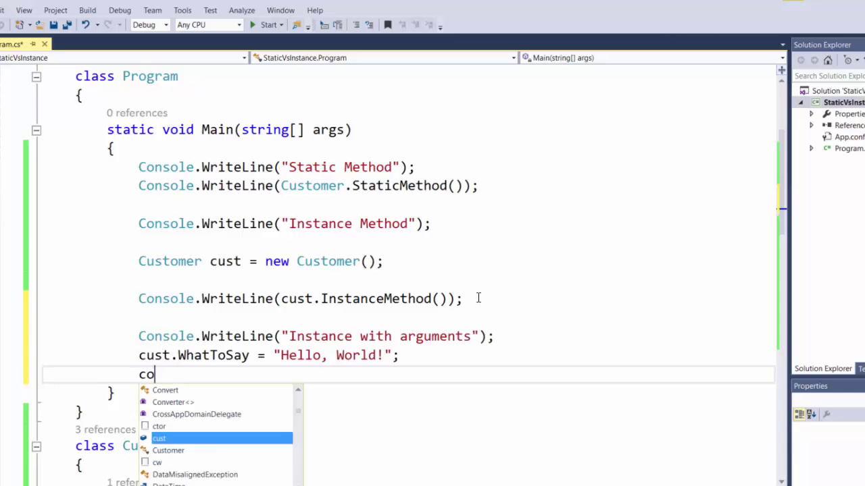
type("Console.w")
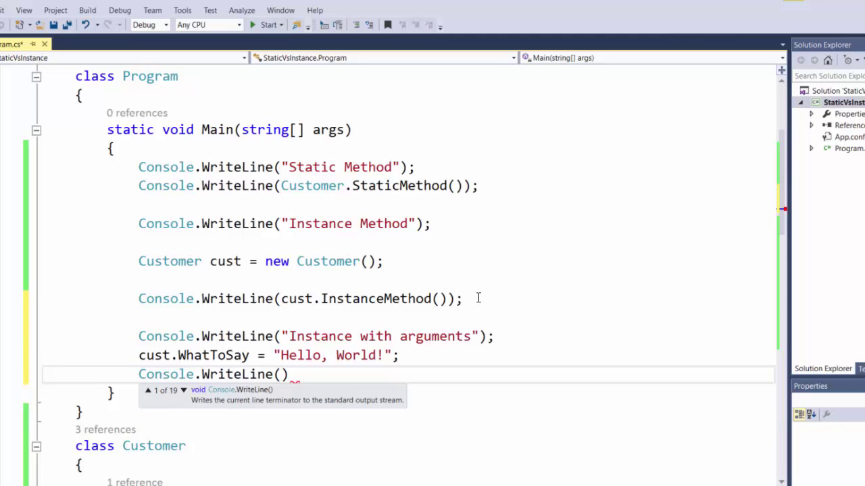
type("cust")
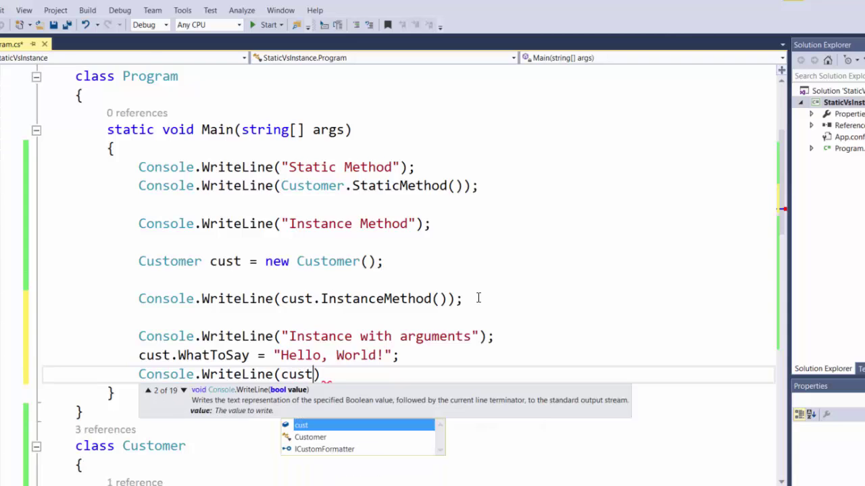
type(".InstanceMethod(")
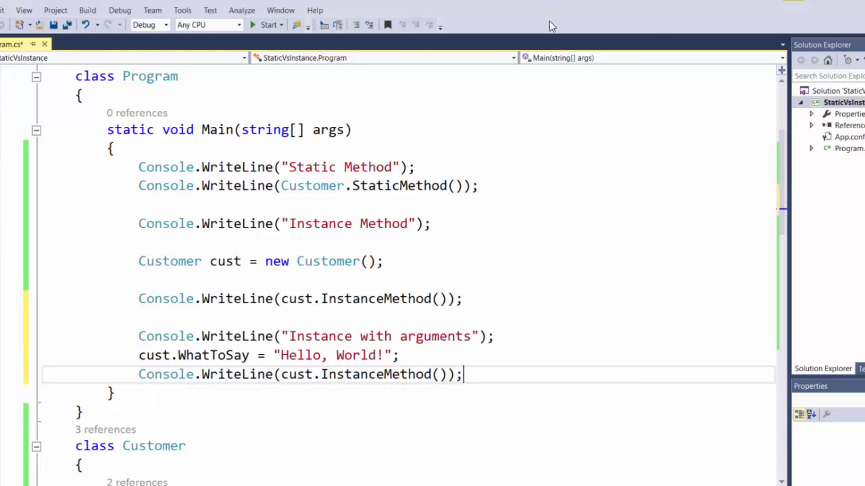
Save all files and run the app without debugging to view the 'Hello, World!' output.
left_click(120, 10)
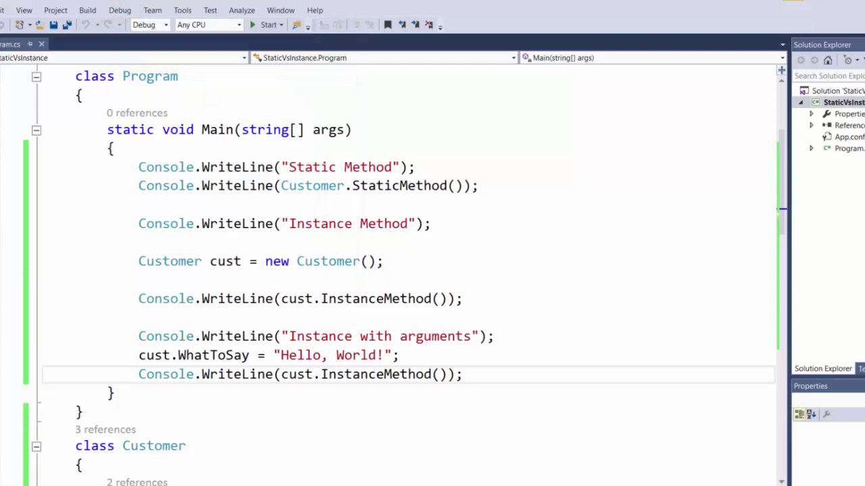
left_click(268, 24)
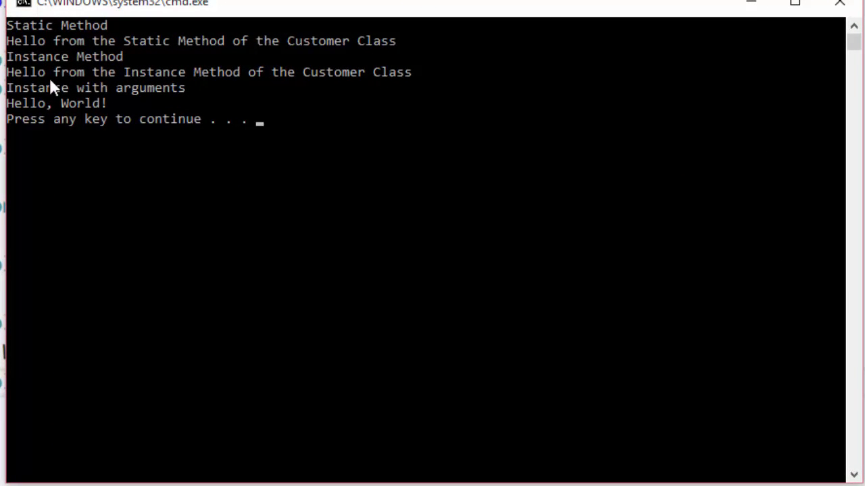
mouse_move(24, 78)
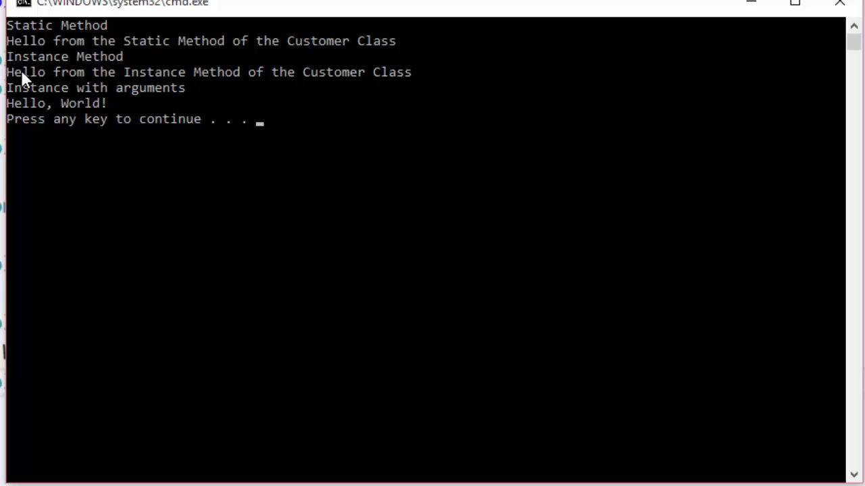
mouse_move(171, 101)
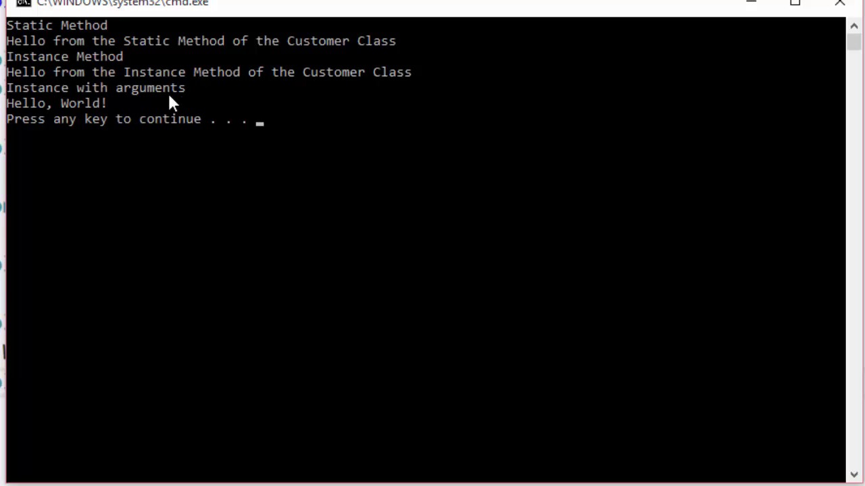
mouse_move(60, 84)
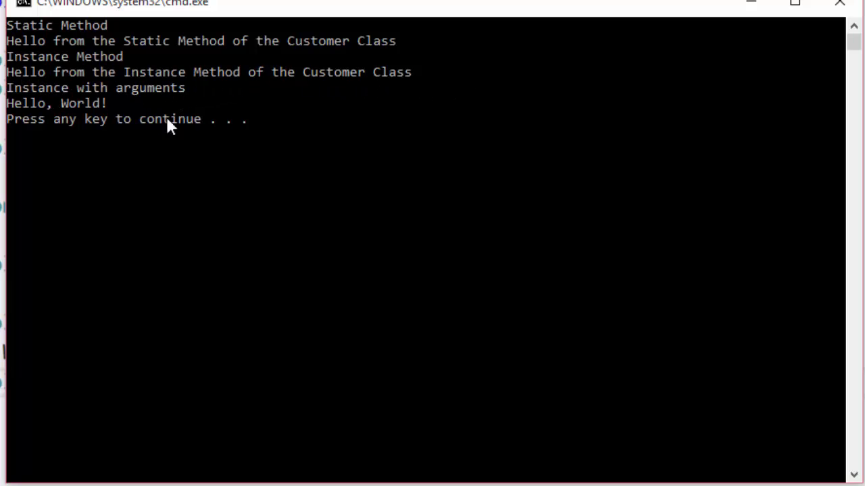
mouse_move(166, 116)
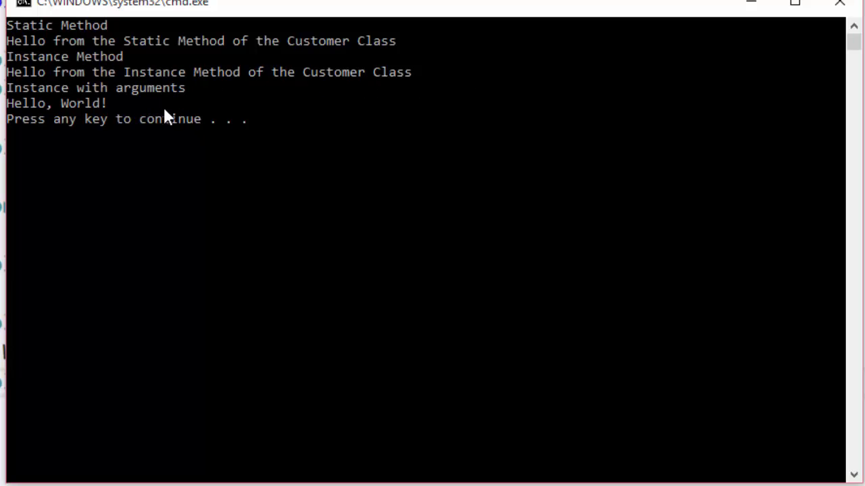
mouse_move(171, 122)
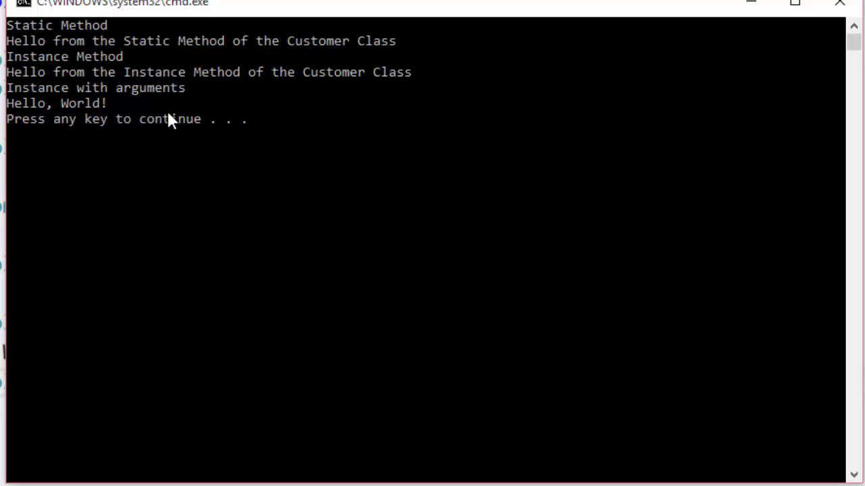
mouse_move(218, 183)
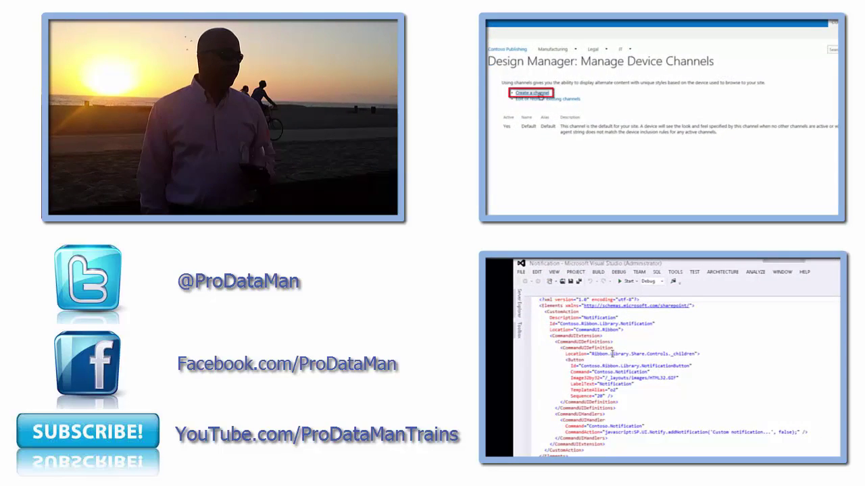
left_click(531, 92)
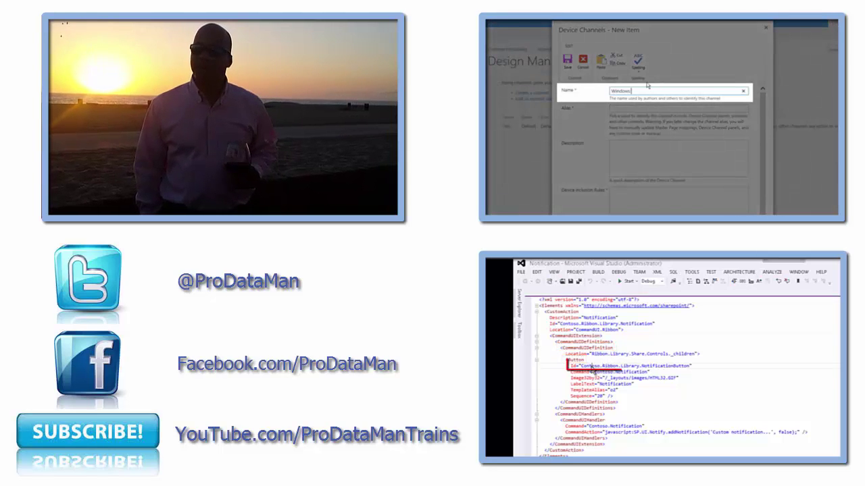